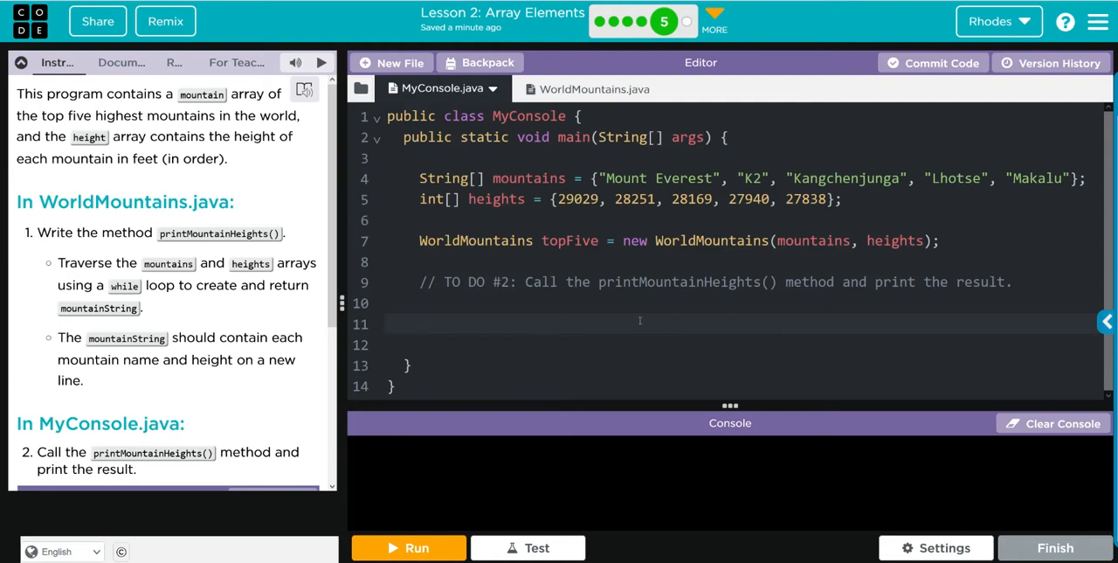
# Switch the editor from MyConsole.java to WorldMountains.java, showing its constructor and getNames method
pyautogui.click(421, 324)
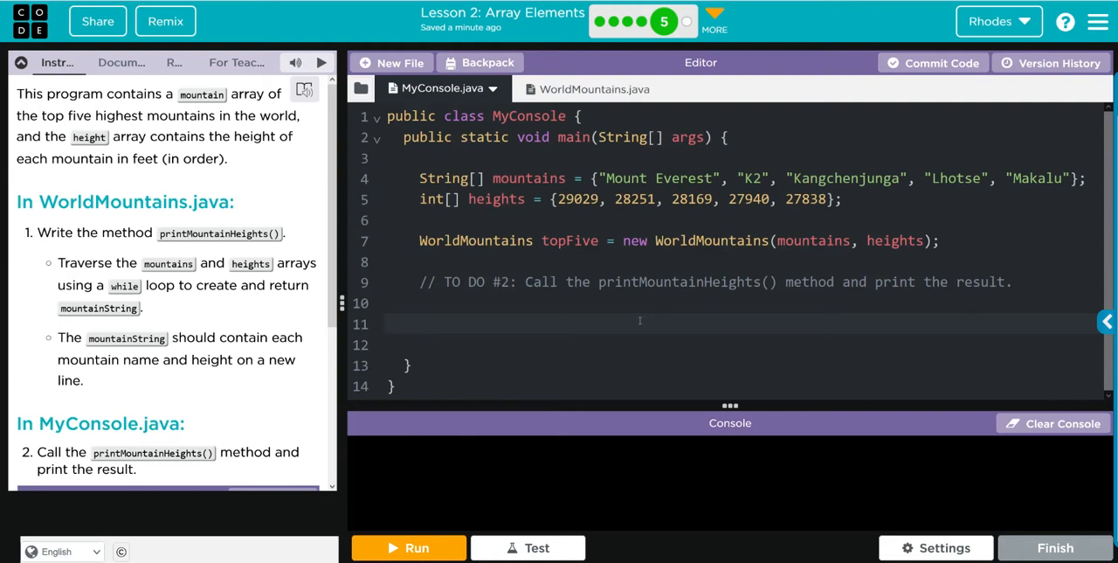
pyautogui.click(419, 325)
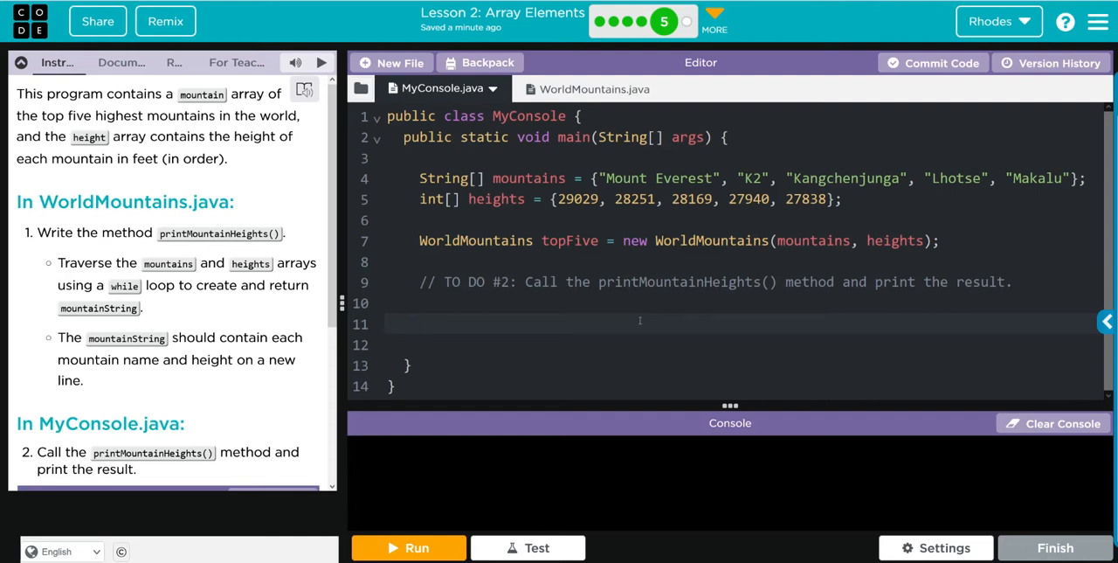
pyautogui.click(409, 549)
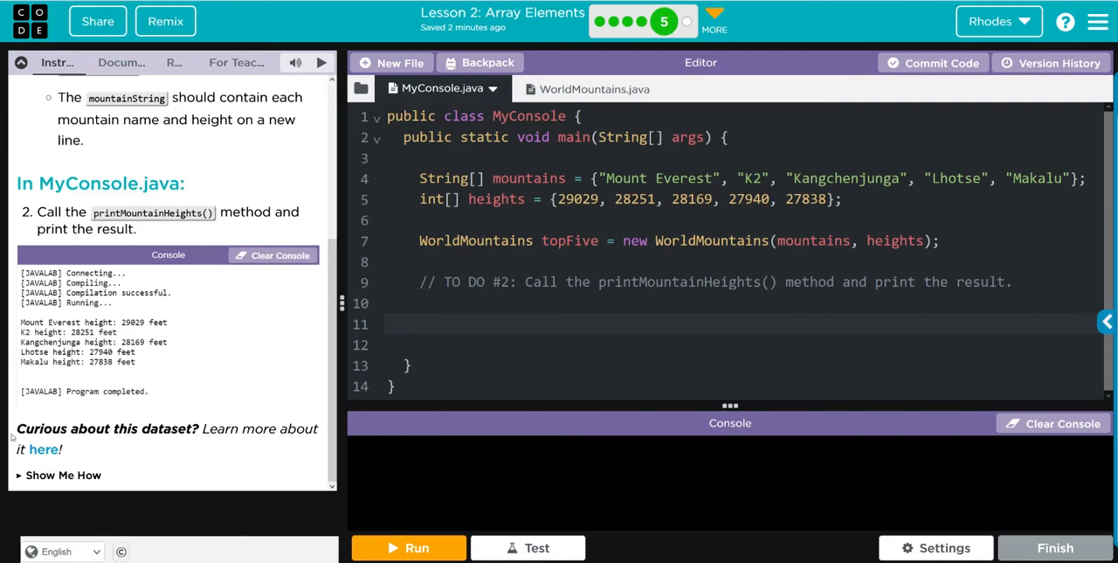
pyautogui.click(419, 323)
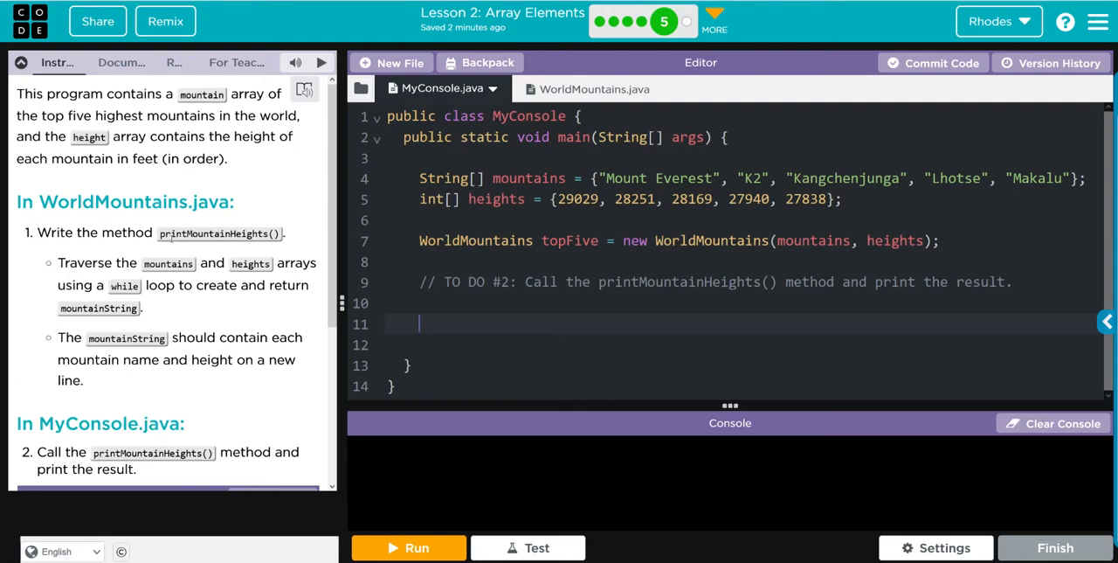
pyautogui.moveTo(161, 300)
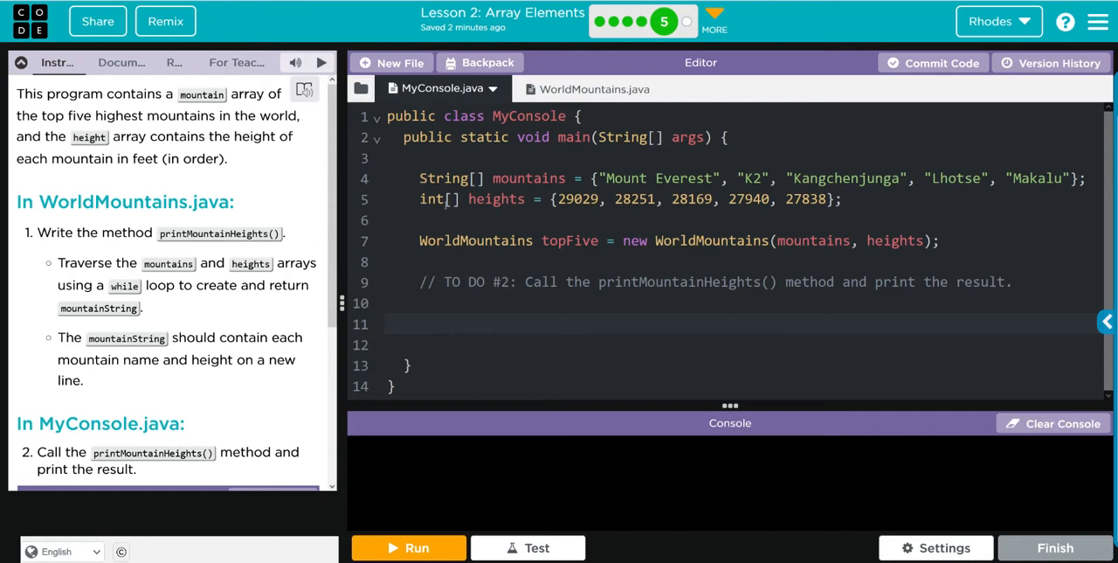
pyautogui.click(419, 325)
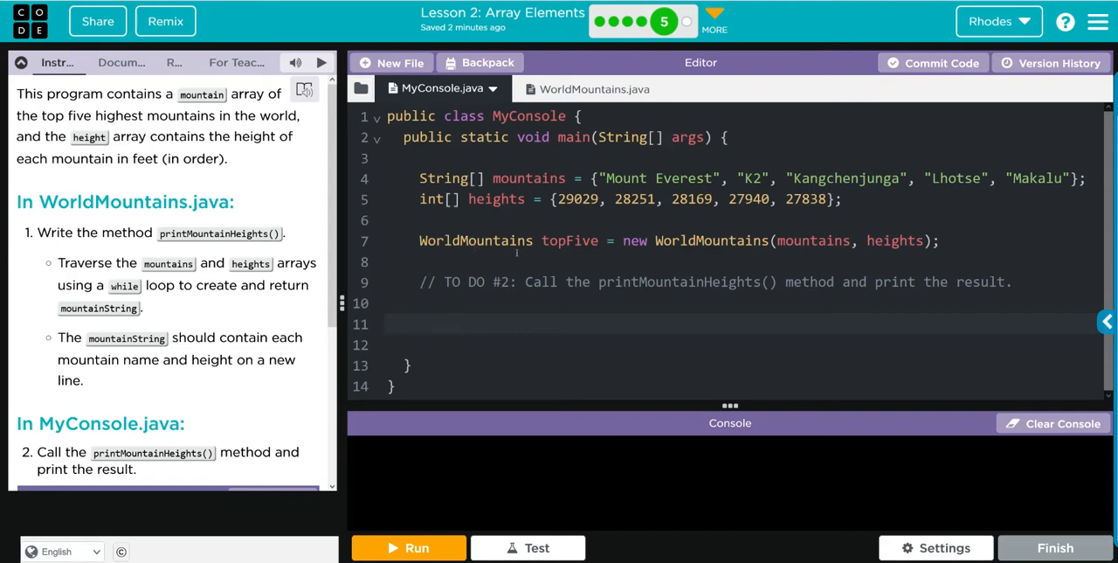
pyautogui.click(419, 323)
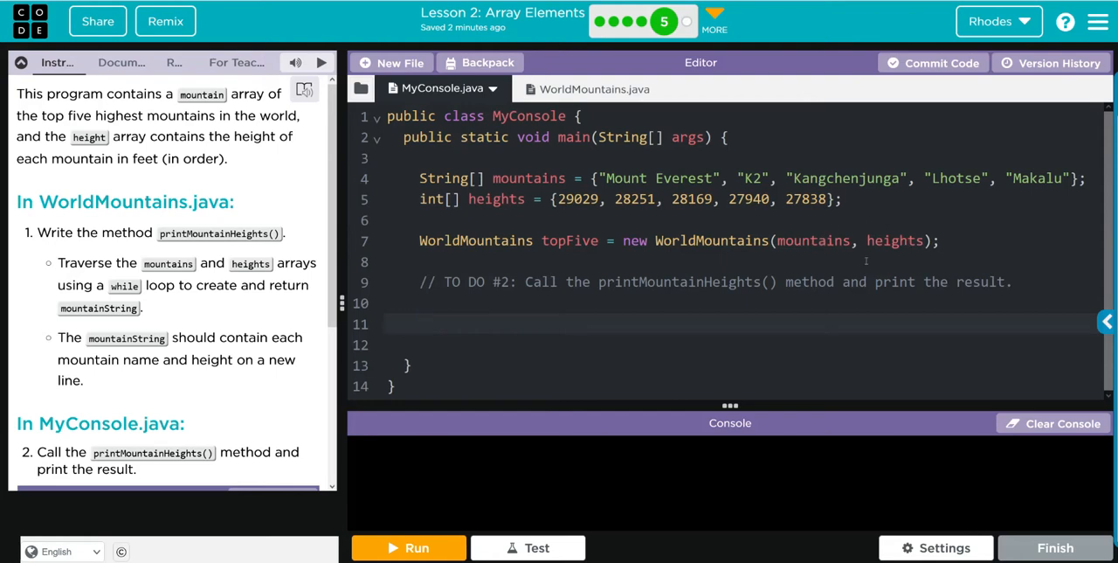
pyautogui.click(573, 87)
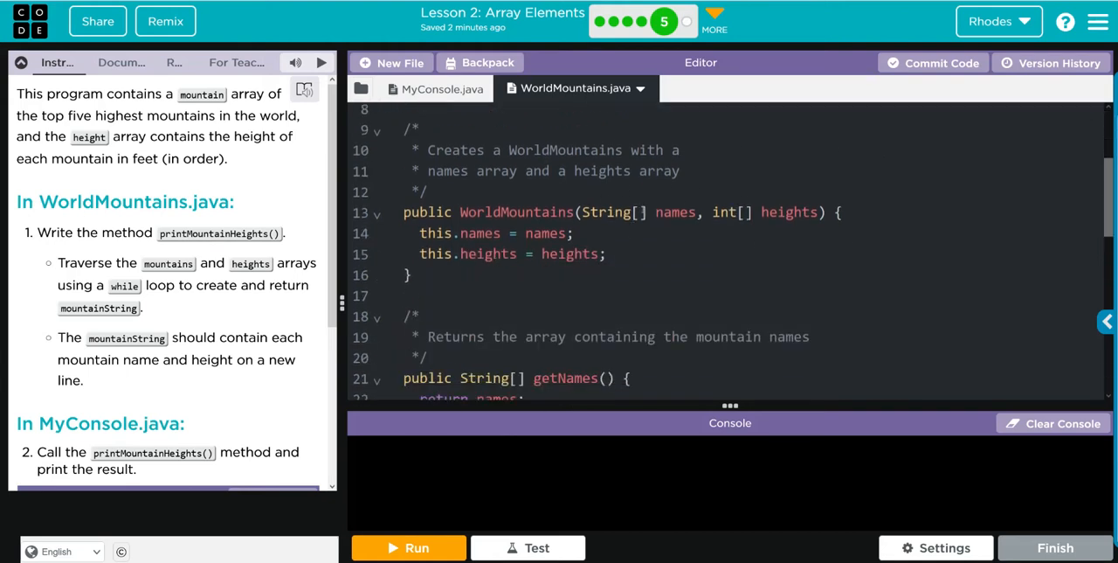
# Scroll to printMountainHeights() and place the cursor on the empty line under its TO DO #1 comment
pyautogui.click(650, 212)
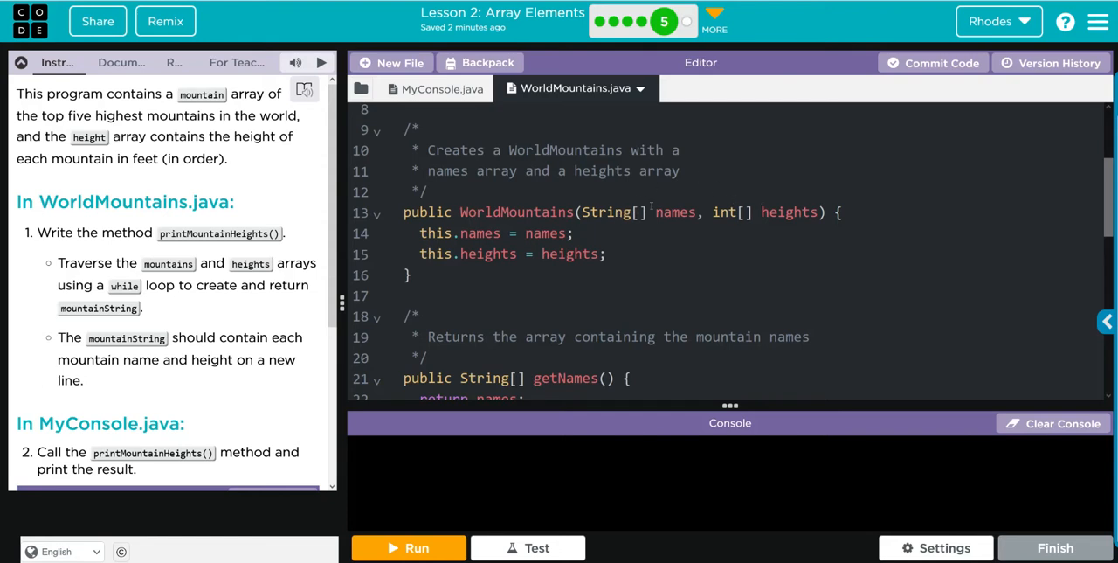
pyautogui.scroll(-3)
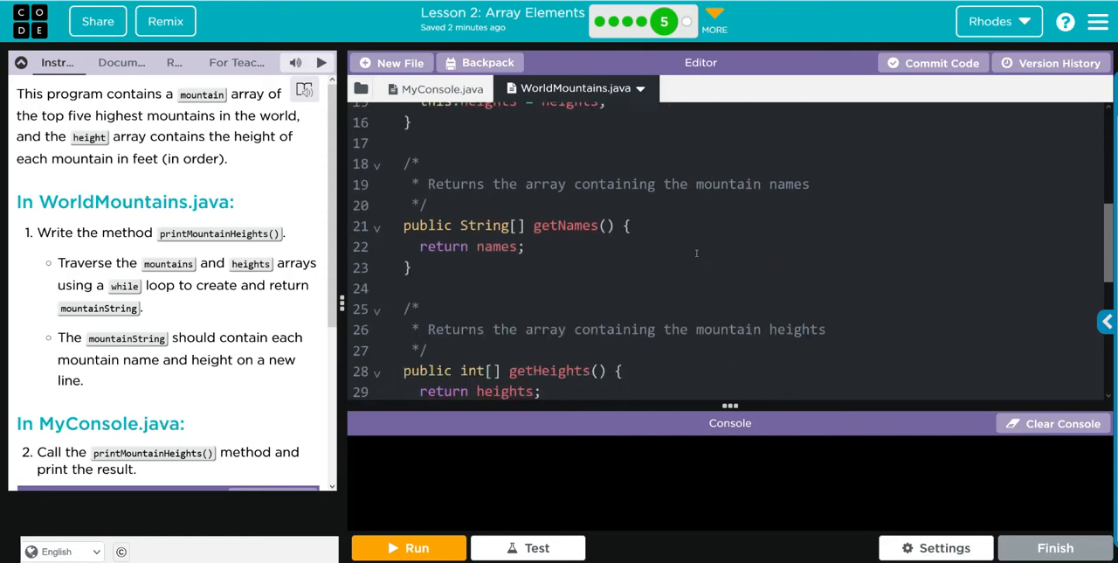
pyautogui.scroll(-3)
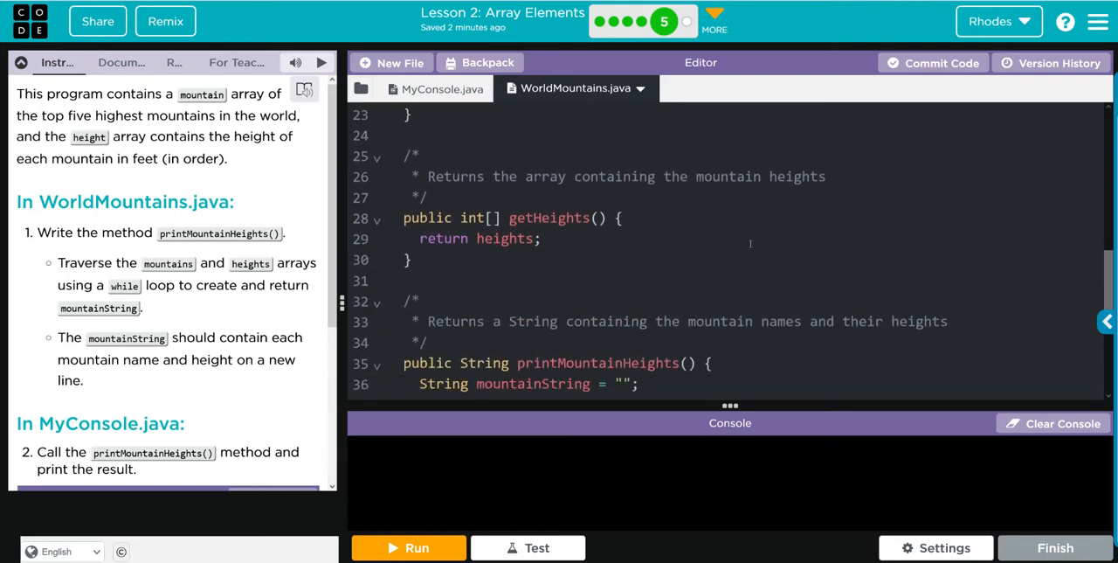
pyautogui.scroll(-3)
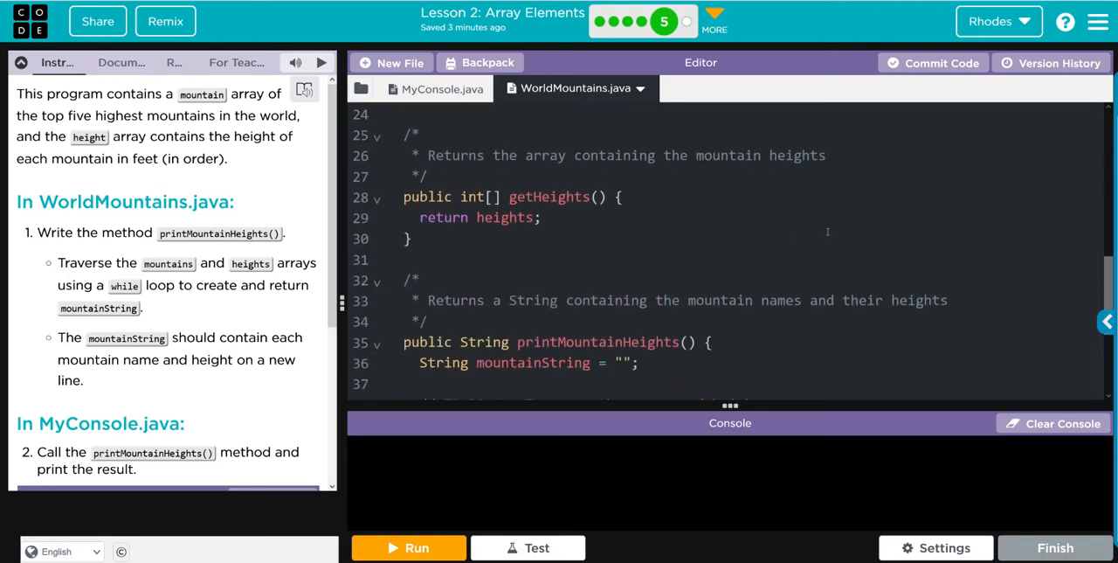
pyautogui.scroll(-3)
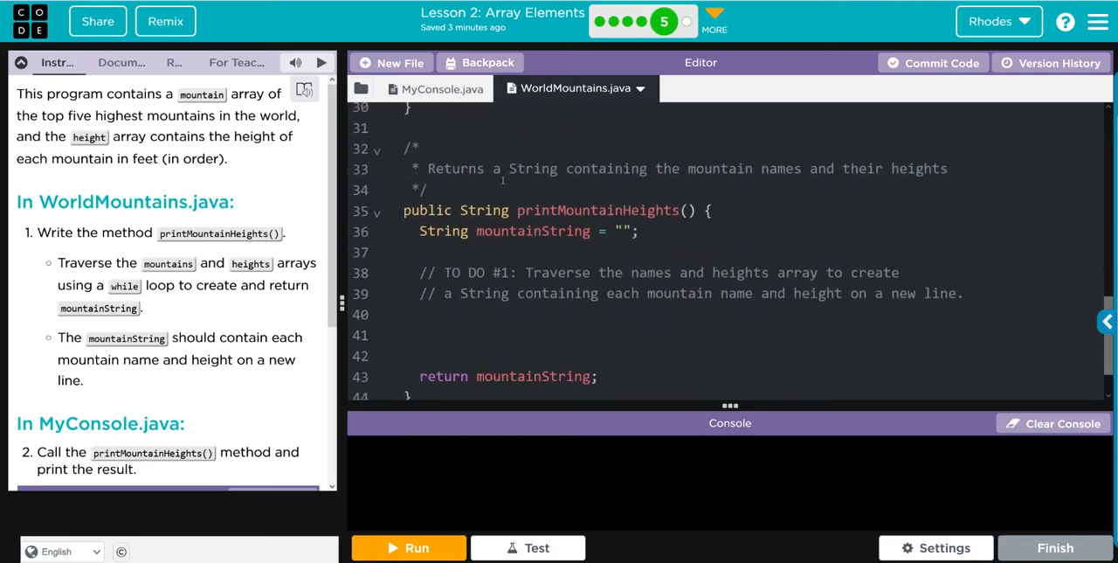
pyautogui.doubleClick(598, 210)
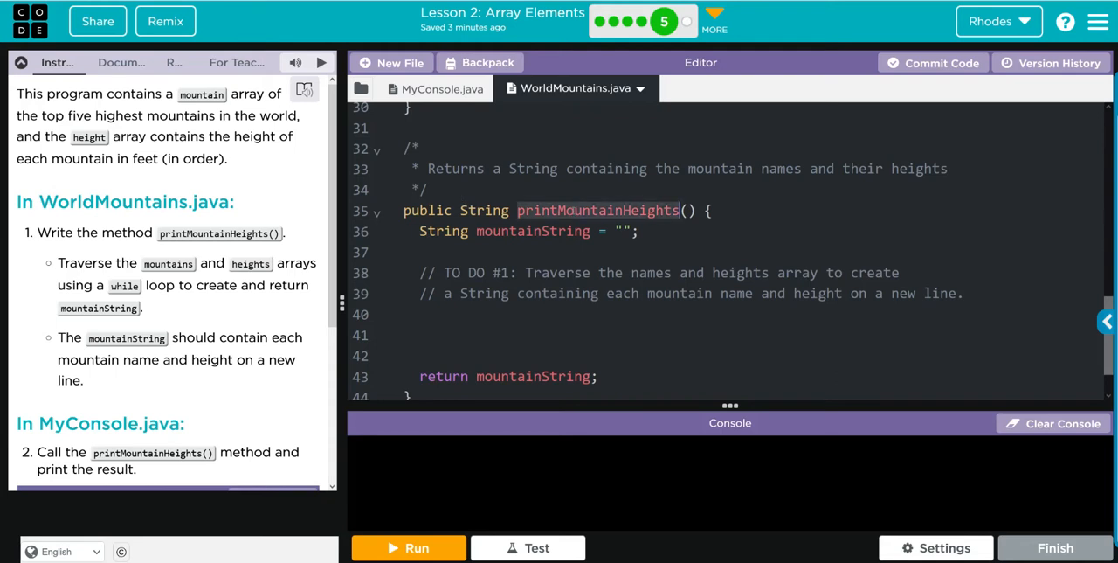
pyautogui.scroll(-3)
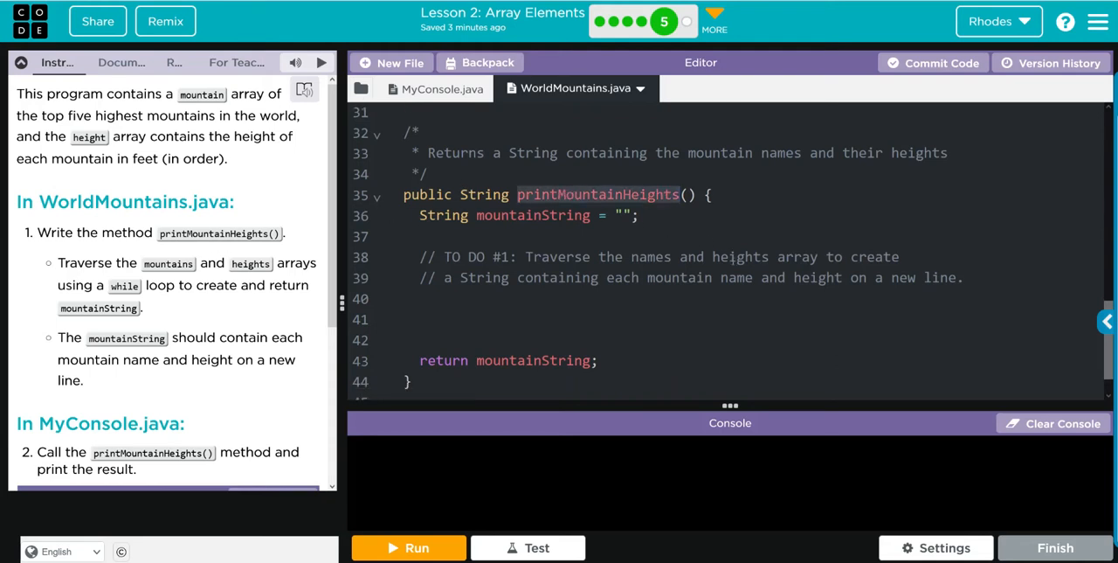
pyautogui.scroll(-3)
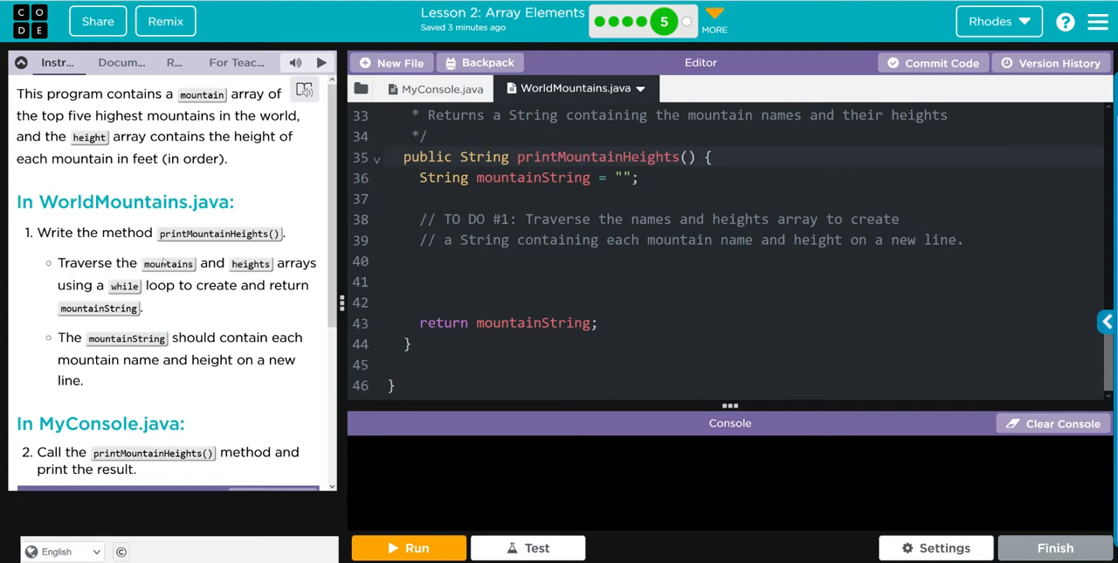
pyautogui.click(580, 157)
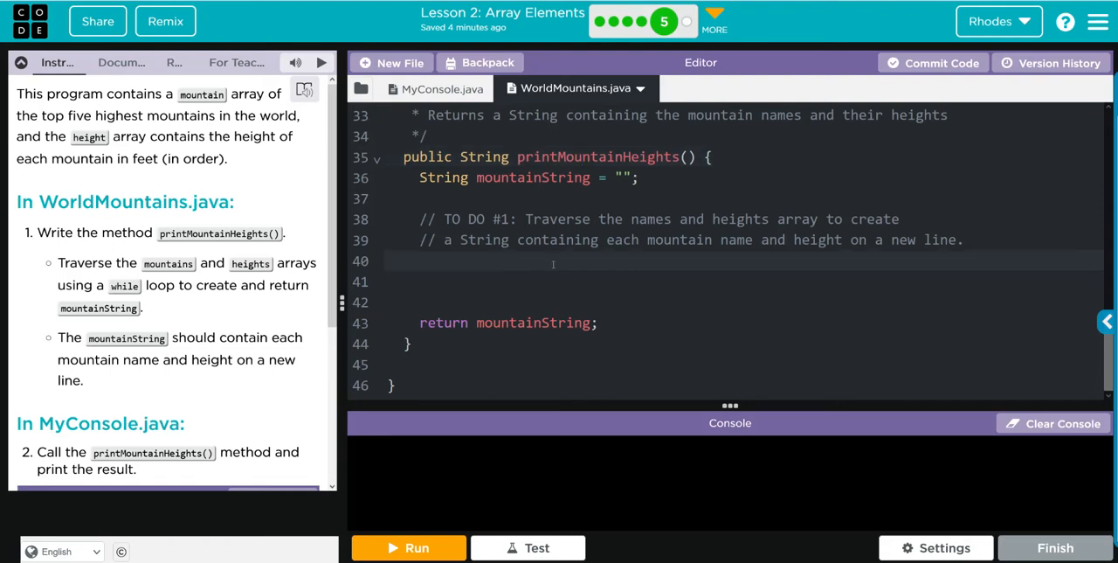
# Declare int index = 0 and a while(index < names.length){ } loop with an empty body
pyautogui.write('while')
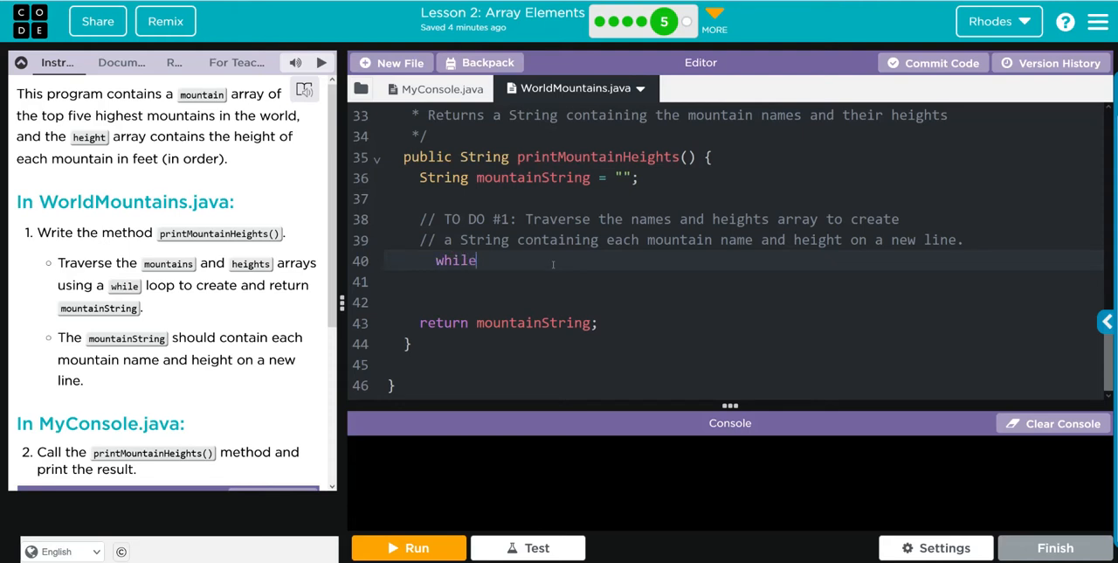
pyautogui.write('()')
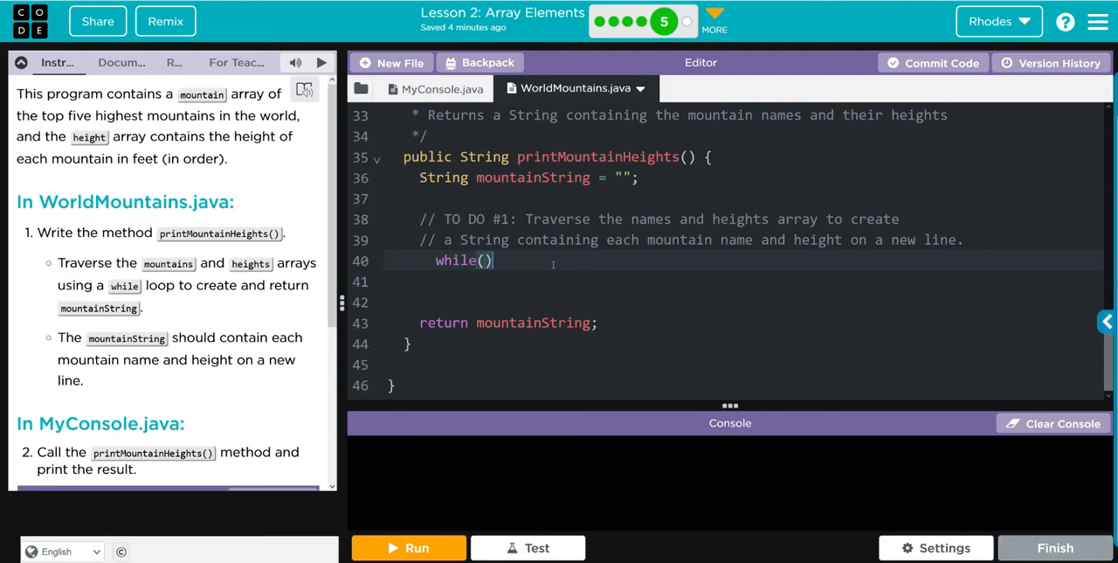
pyautogui.write('{')
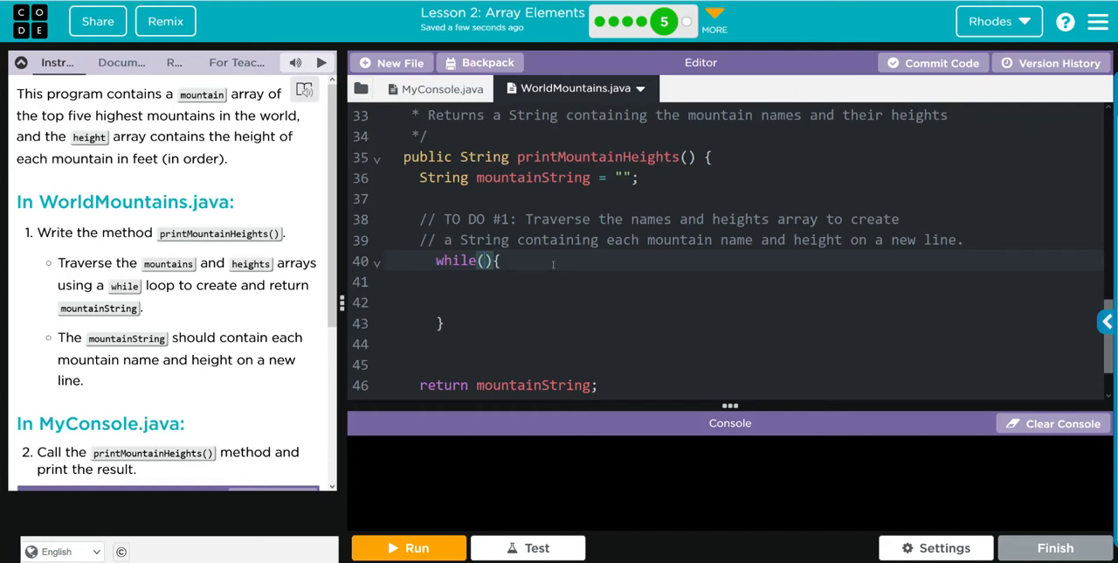
pyautogui.write('index <')
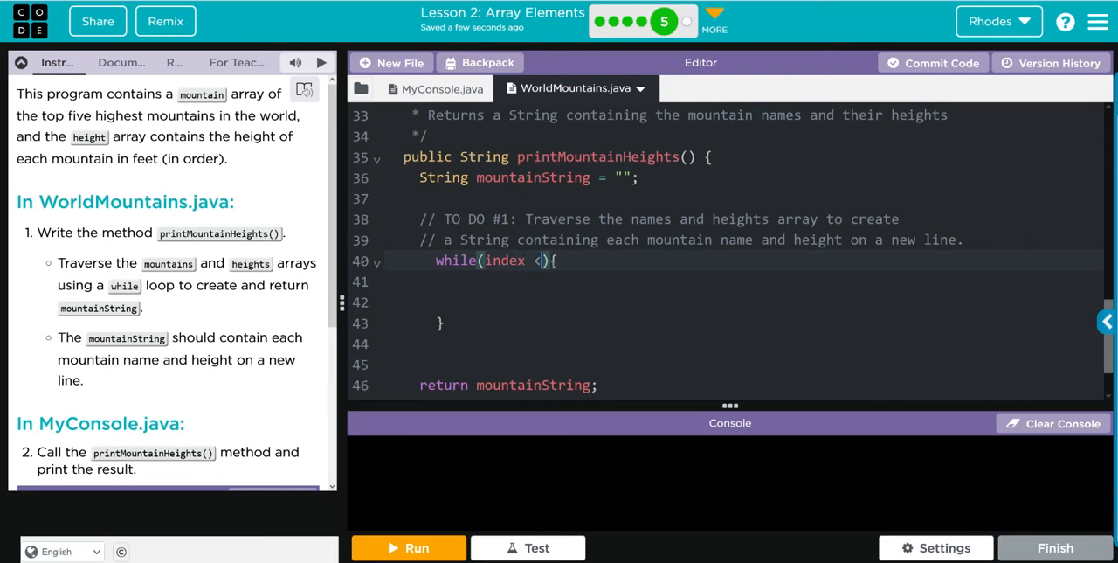
pyautogui.write('names.length')
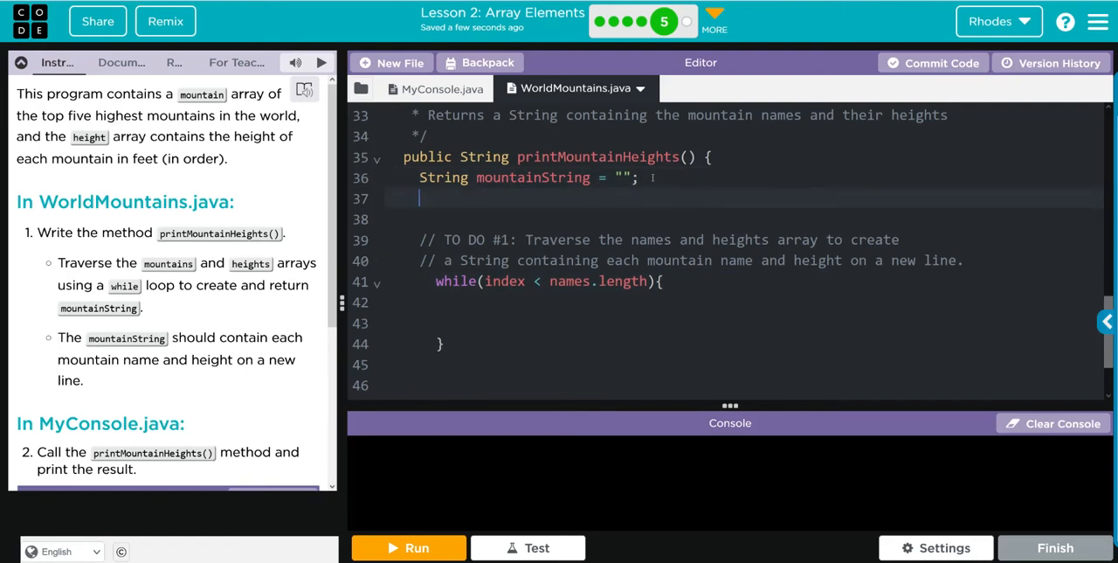
pyautogui.write('int')
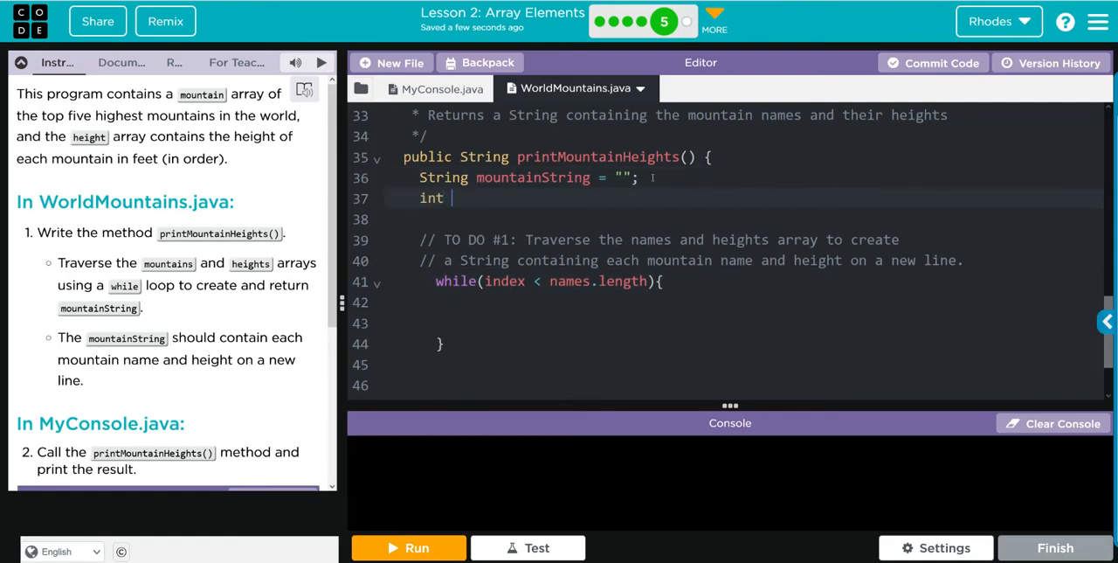
pyautogui.write('index')
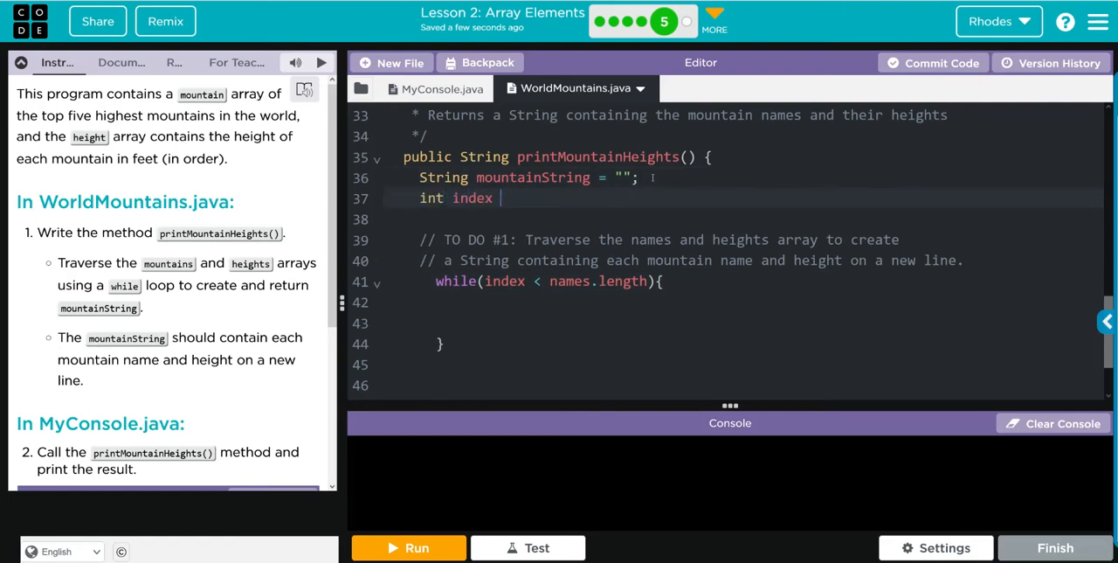
pyautogui.write('= 0;')
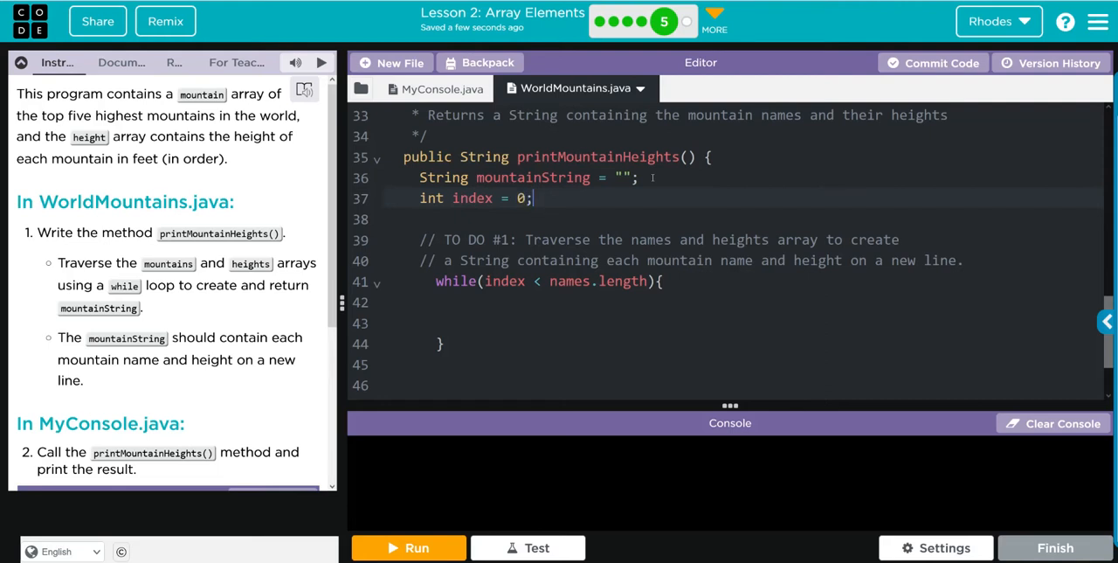
pyautogui.click(510, 300)
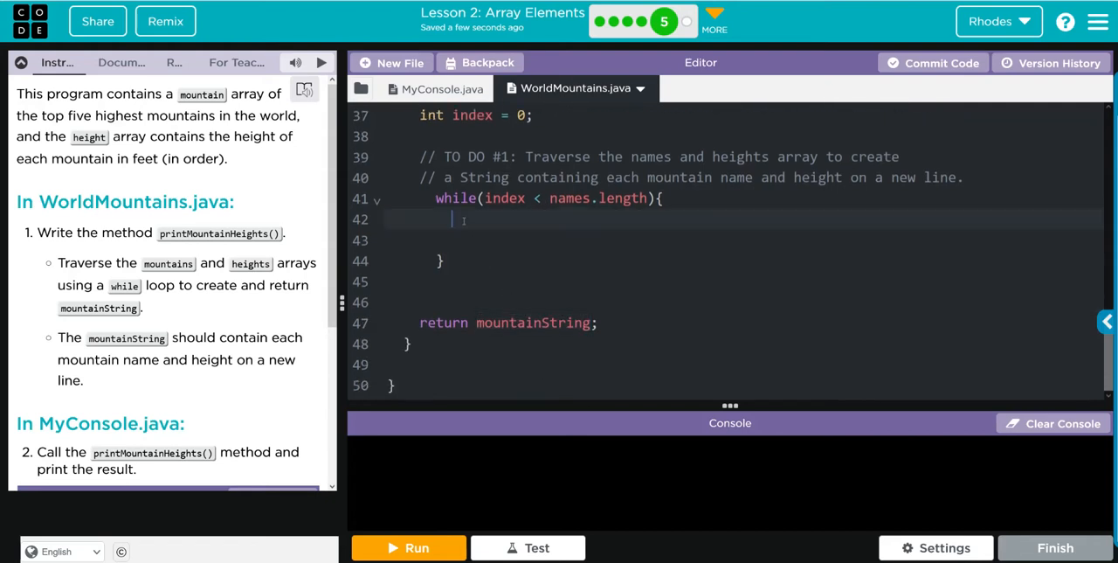
# Append names[index] + ": height: " + height[index] + " feet\n" to mountainString inside the loop
pyautogui.write('mountainString')
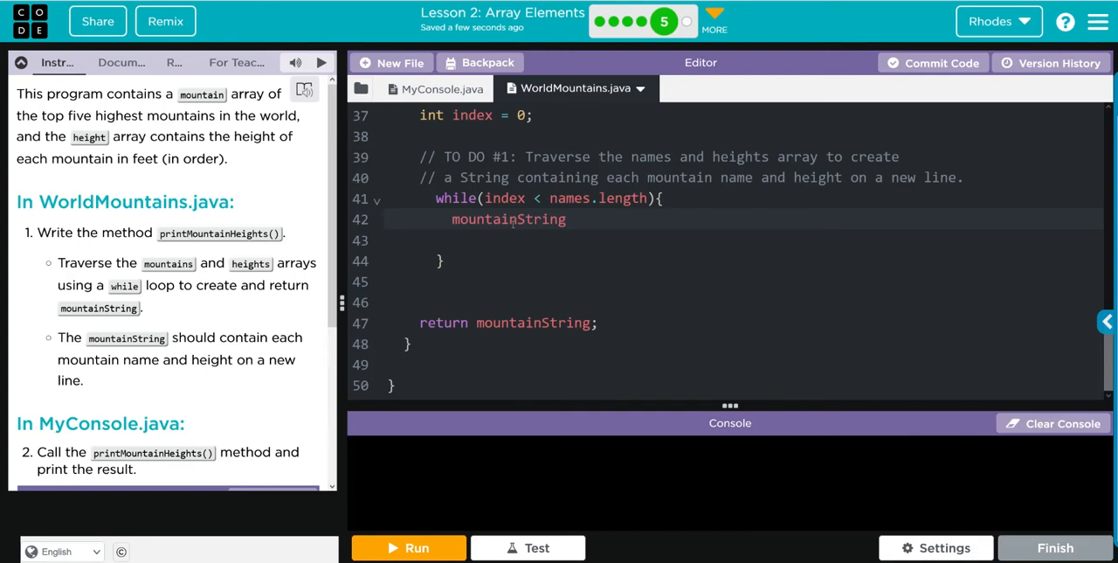
pyautogui.write('=')
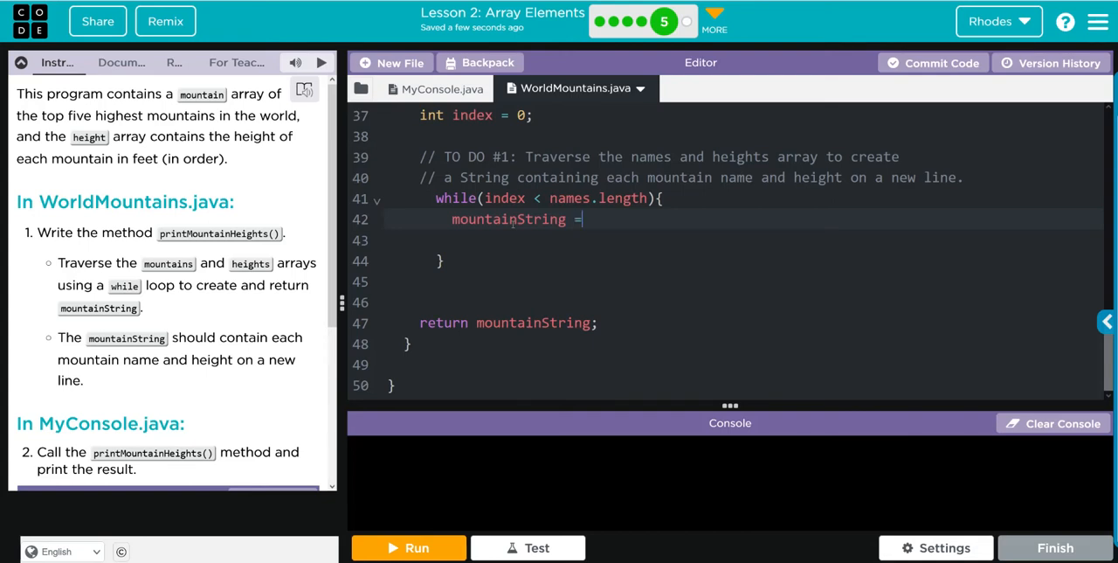
pyautogui.write('mountainString')
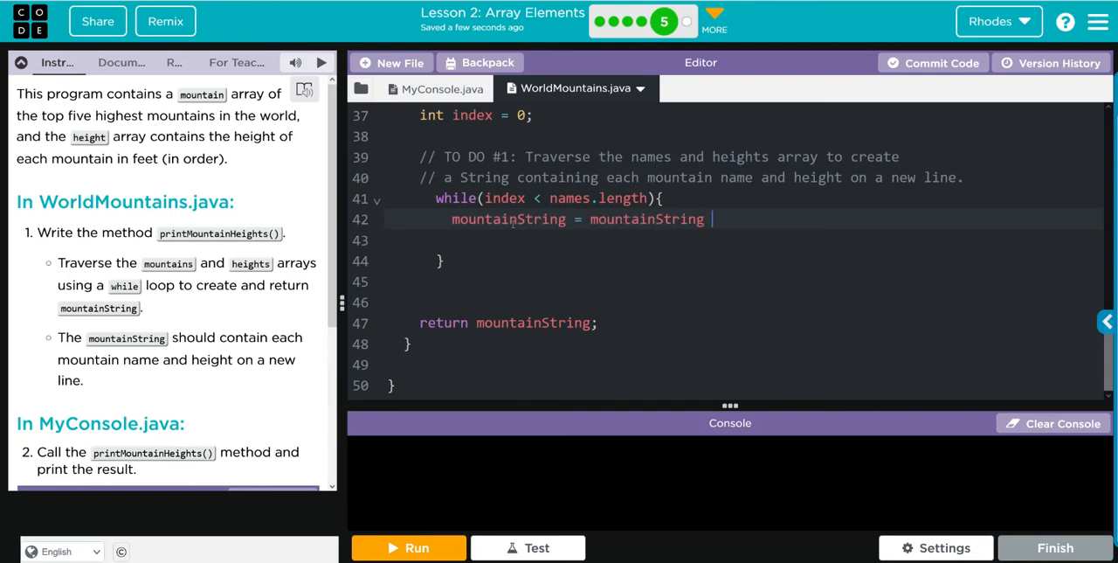
pyautogui.press('Backspace')
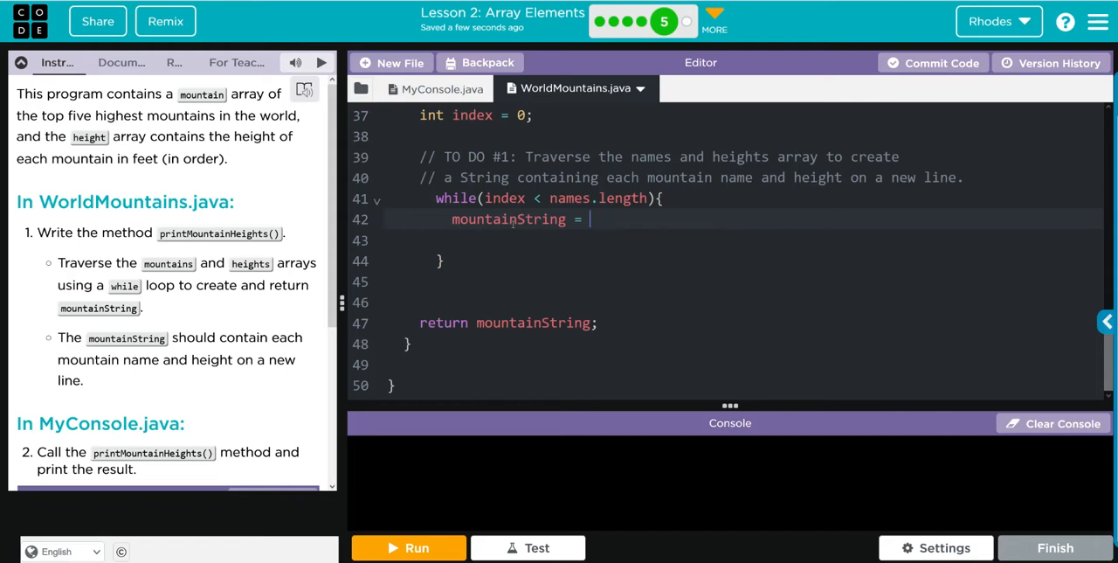
pyautogui.write('+')
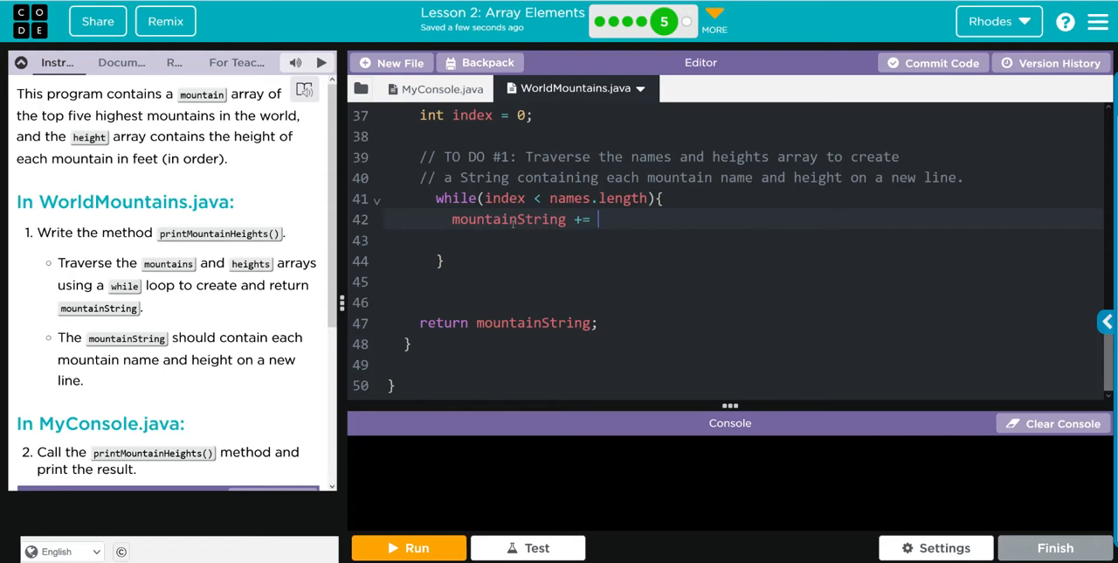
pyautogui.write('names')
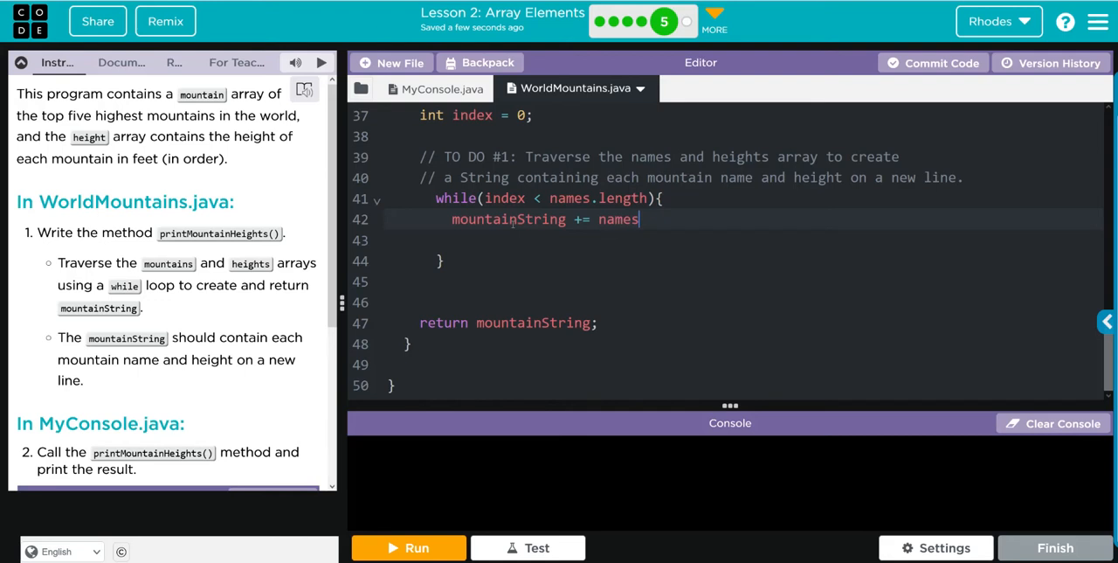
pyautogui.write('[]')
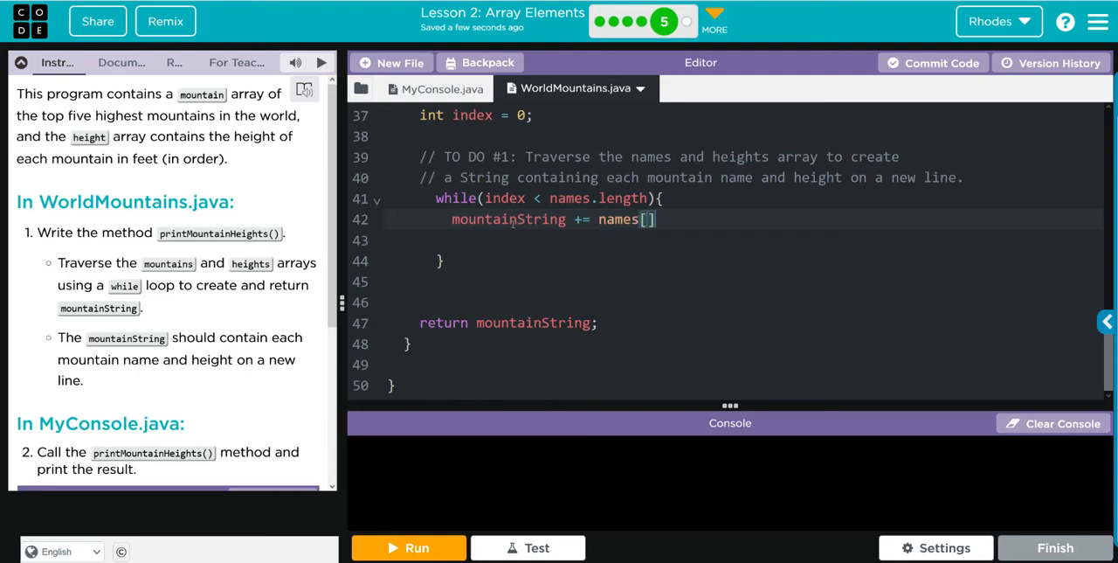
pyautogui.write('index')
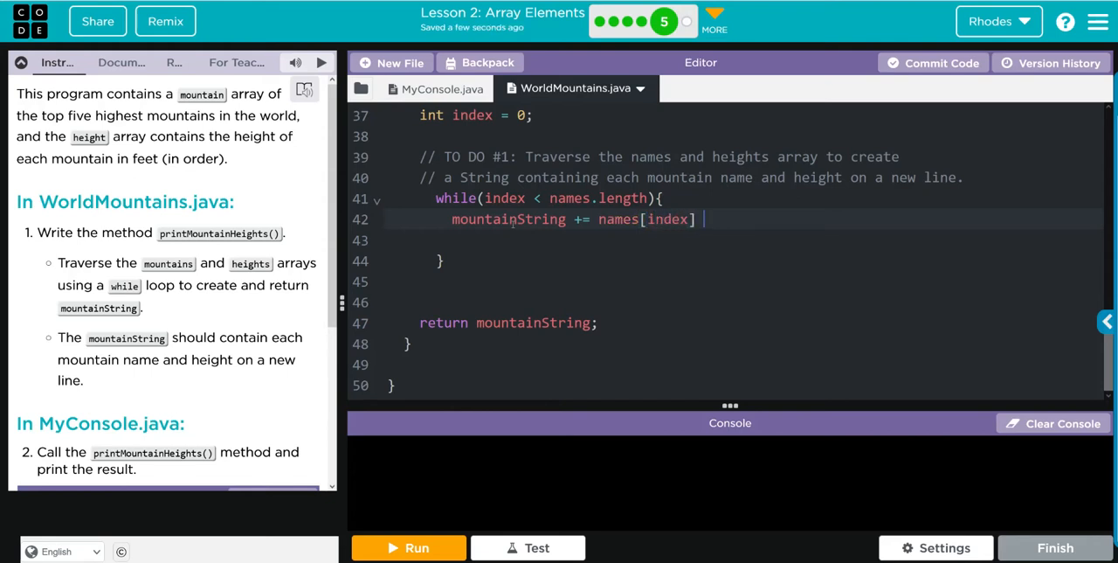
pyautogui.write('""')
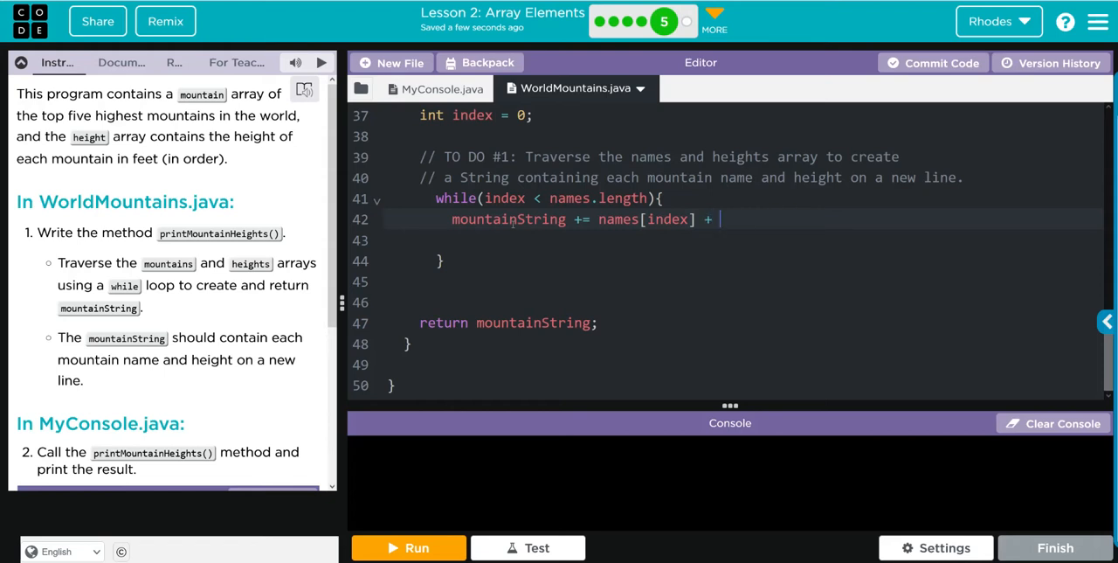
pyautogui.write(':')
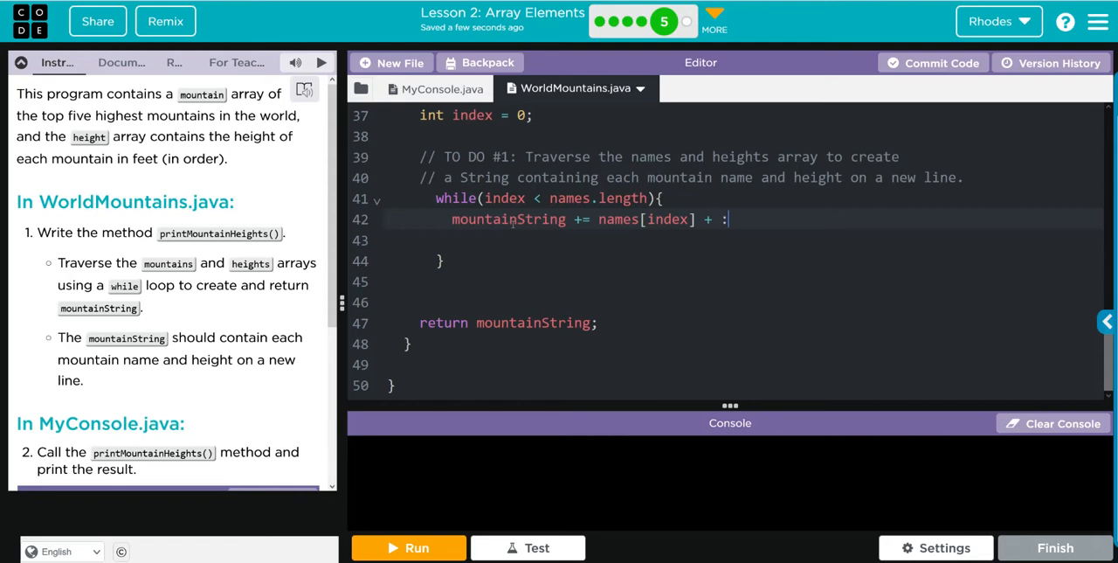
pyautogui.write('hei')
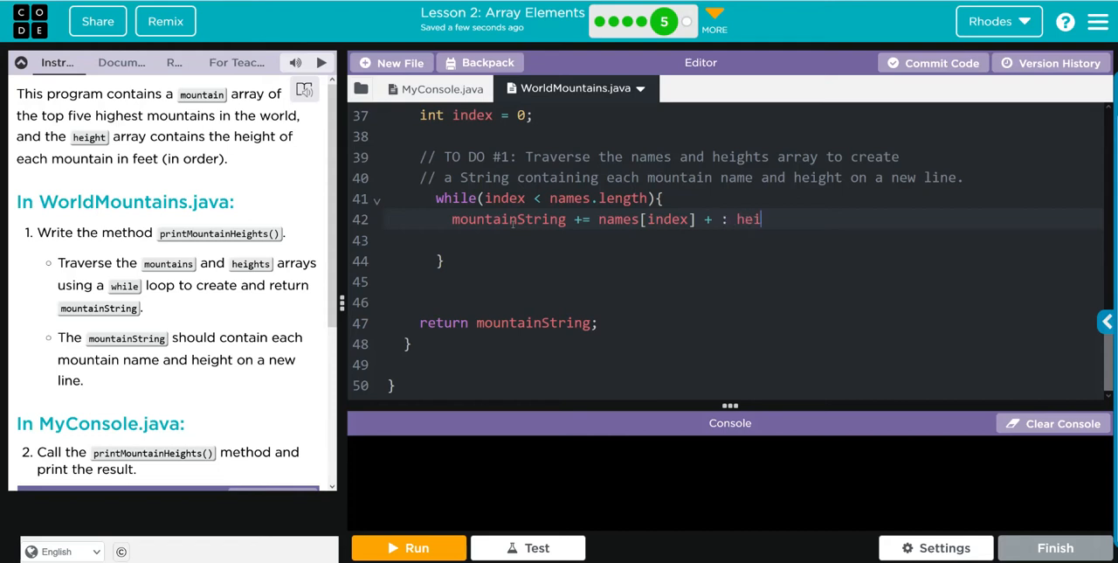
pyautogui.write('ght')
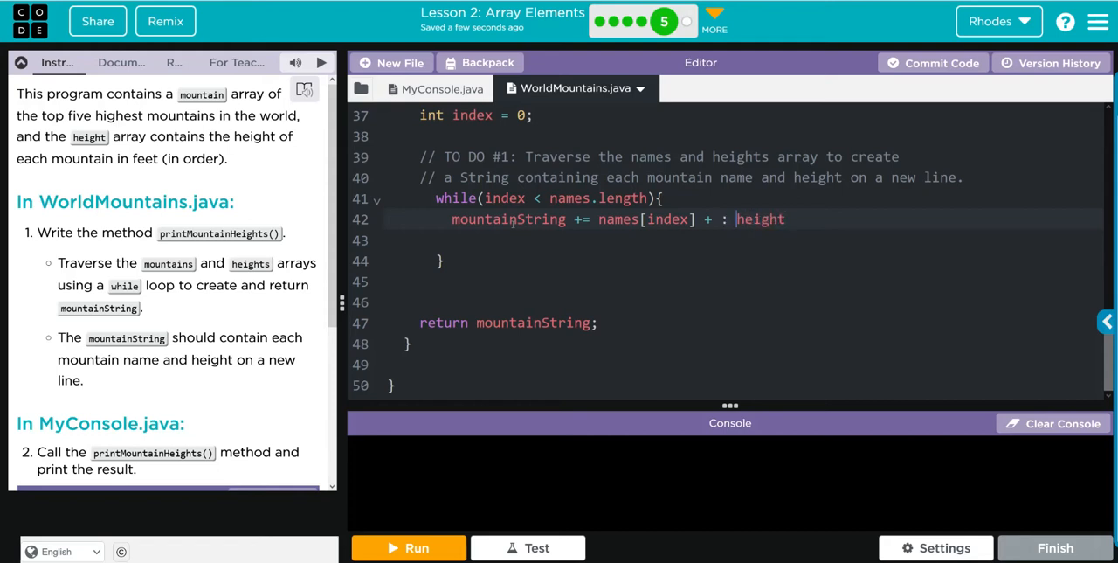
pyautogui.write('"')
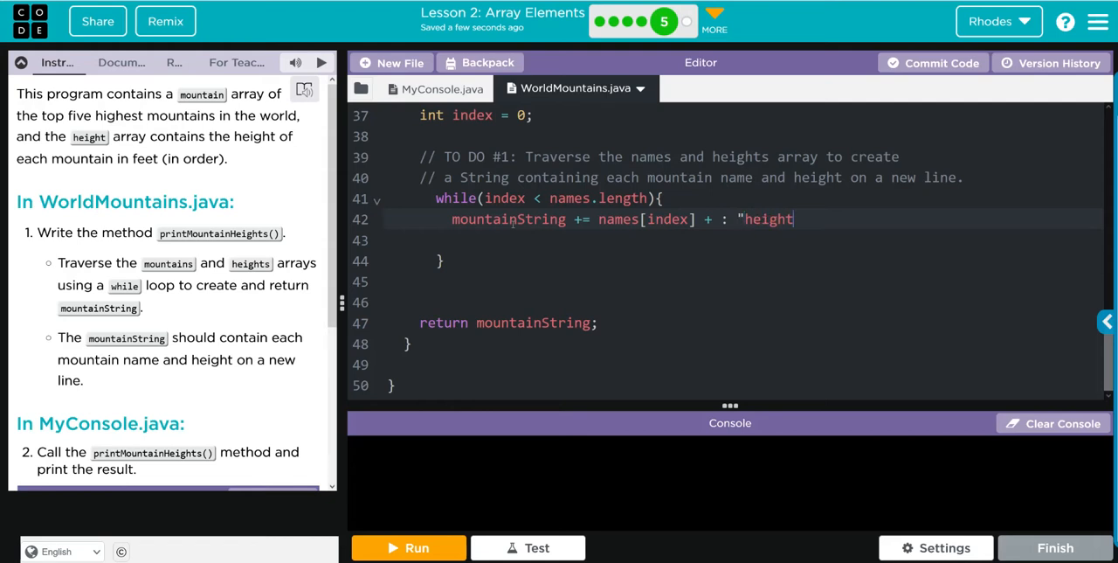
pyautogui.write(':')
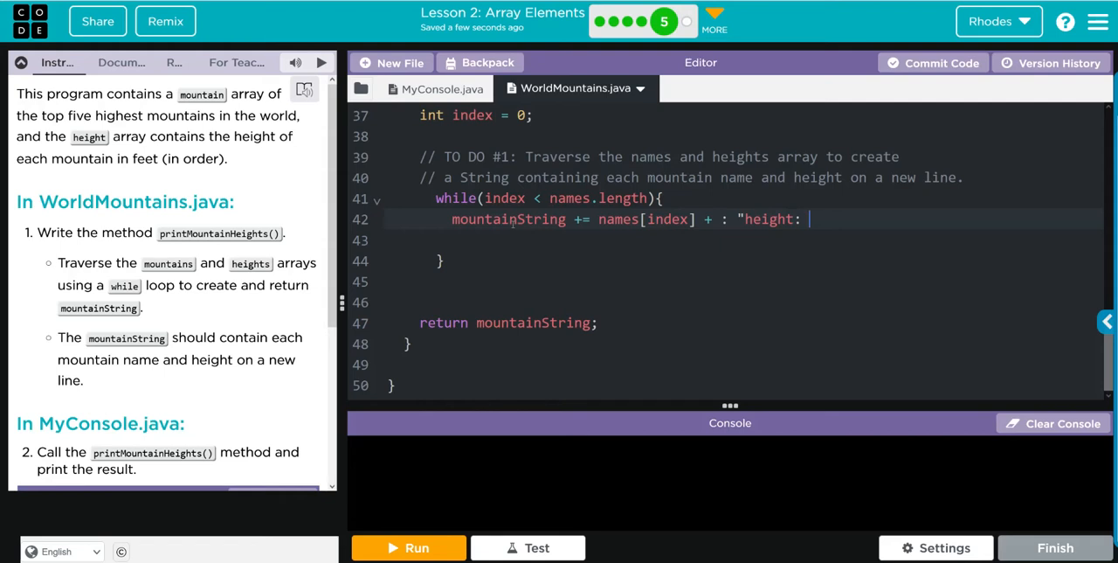
pyautogui.write('"')
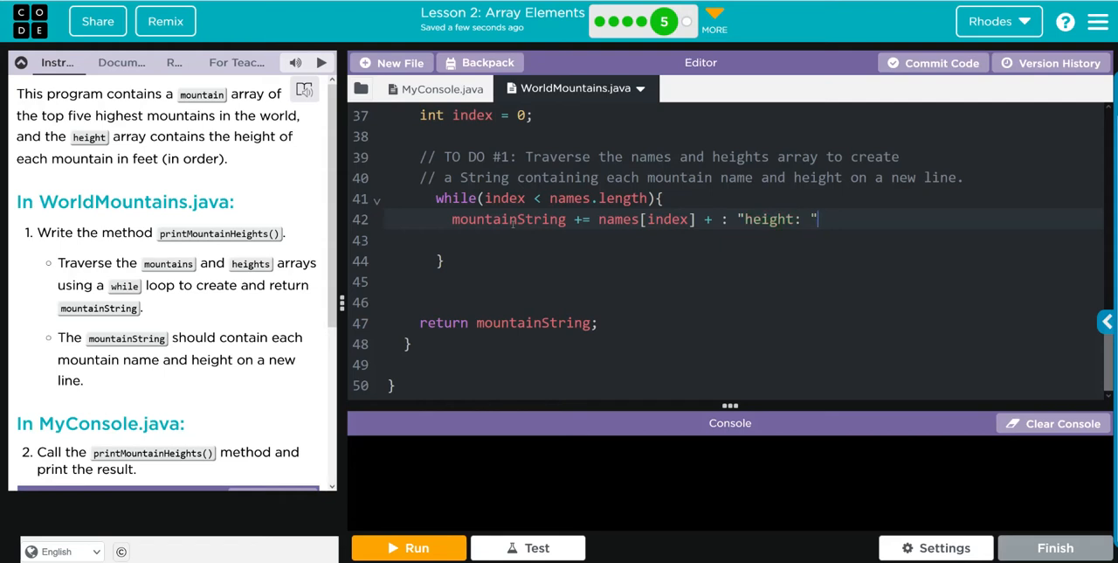
pyautogui.write('+')
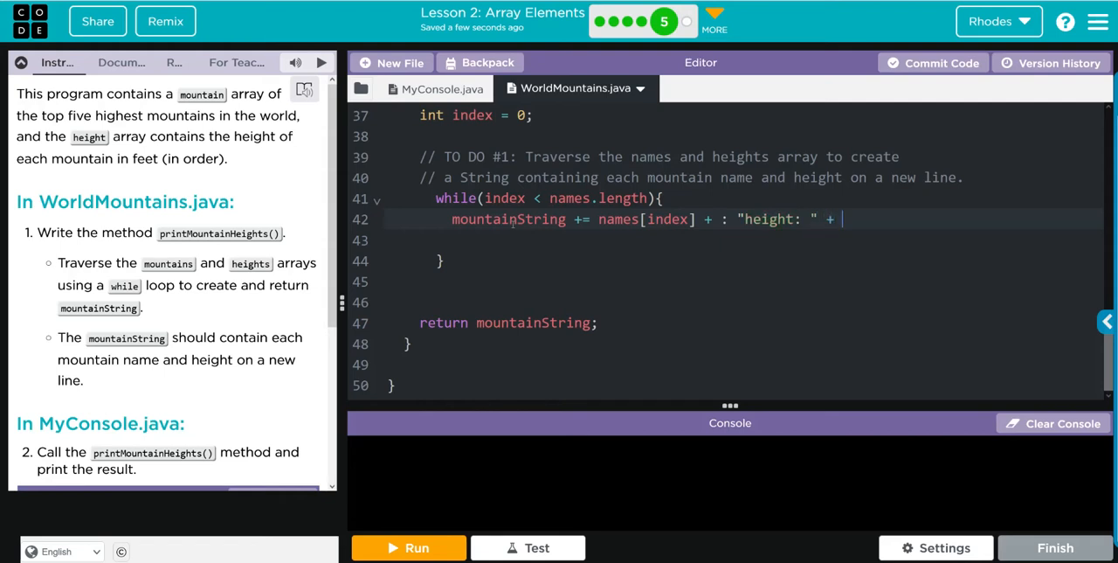
pyautogui.write('height')
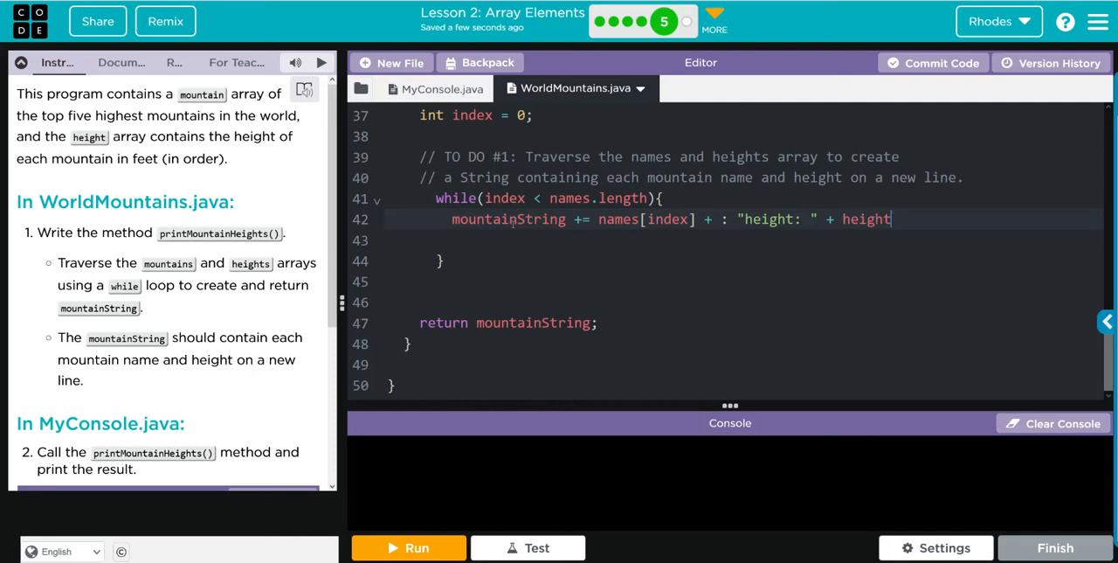
pyautogui.write('[]')
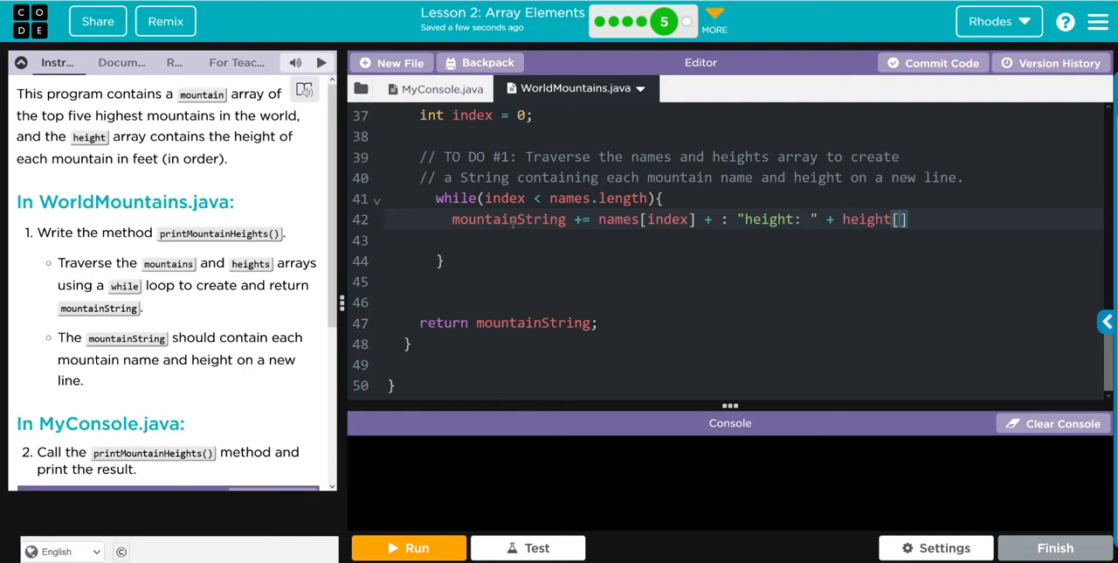
pyautogui.write('index')
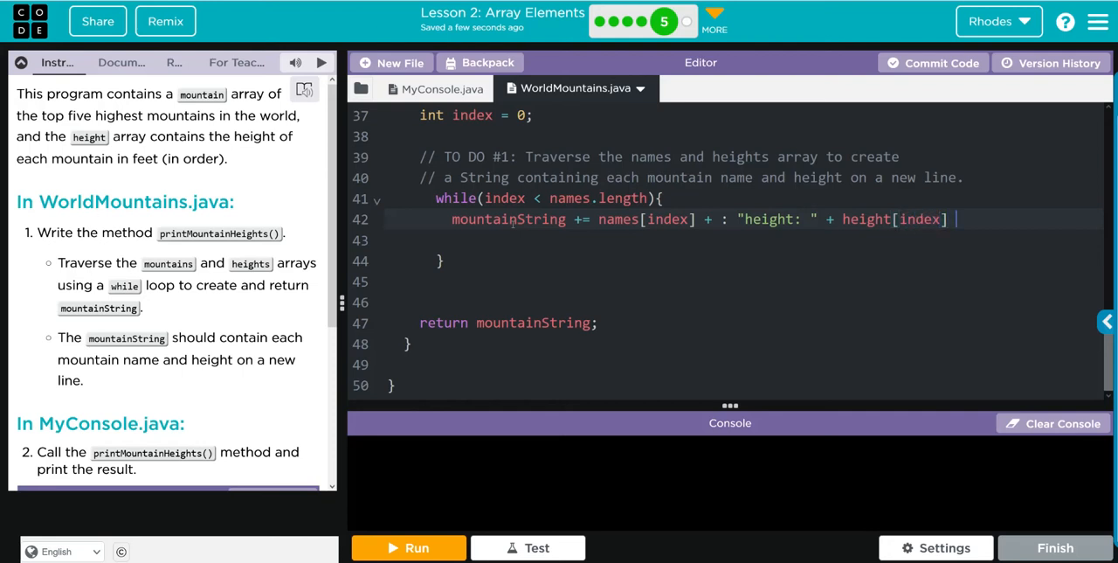
pyautogui.write('+ " "')
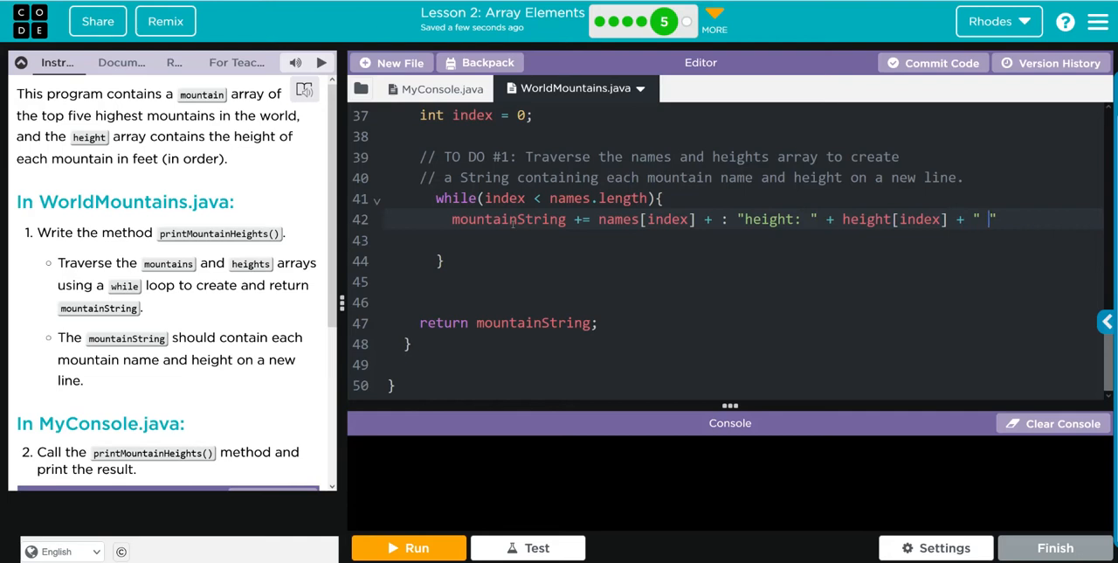
pyautogui.write('feet')
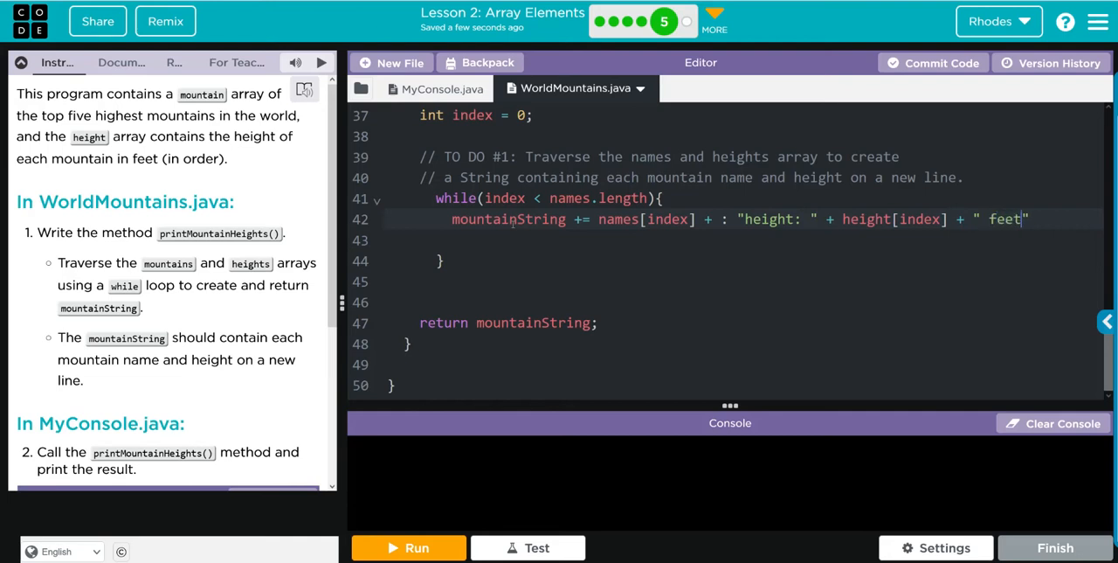
pyautogui.write('\\')
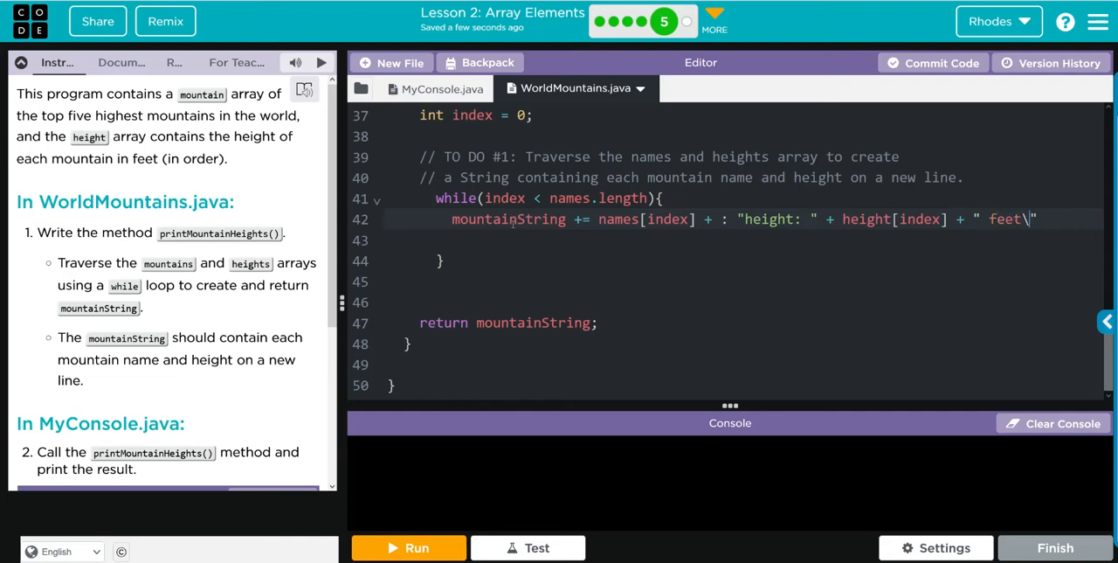
pyautogui.write('n')
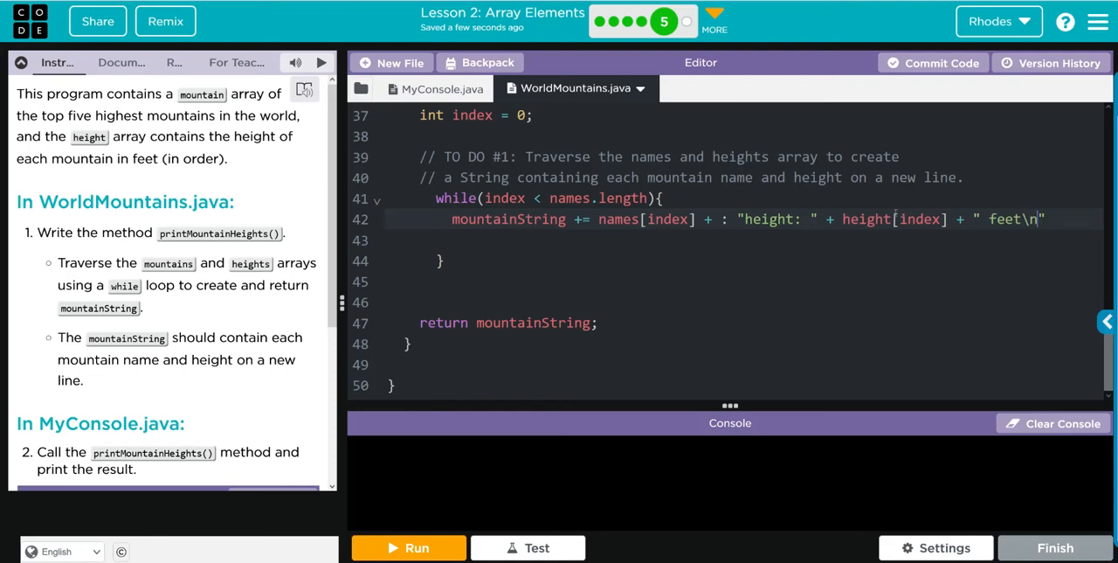
# Add index++ on the next loop line with a comment noting it equals index = index + 1
pyautogui.click(479, 238)
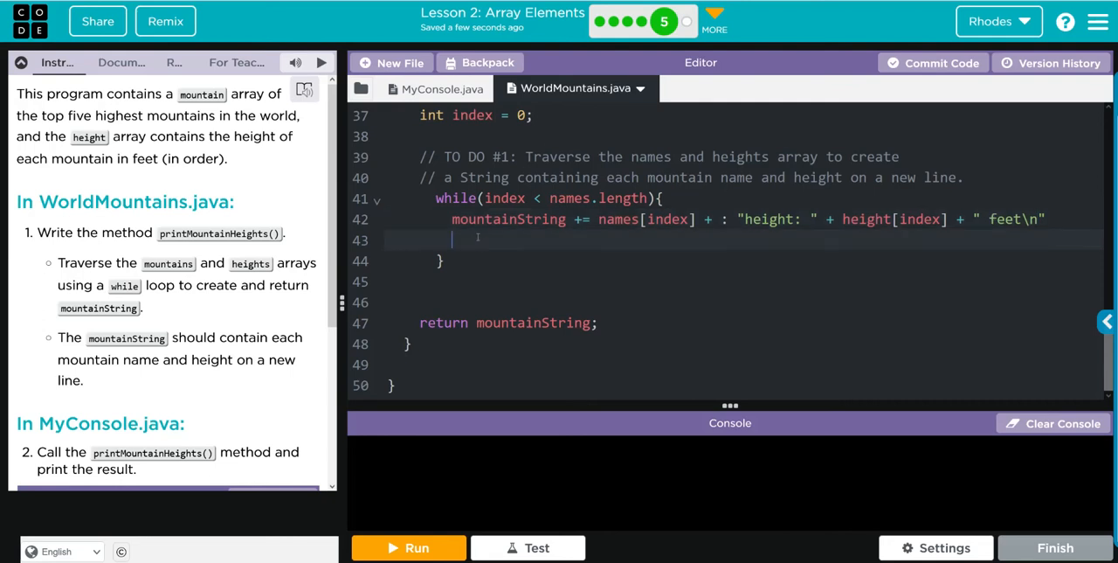
pyautogui.write('index')
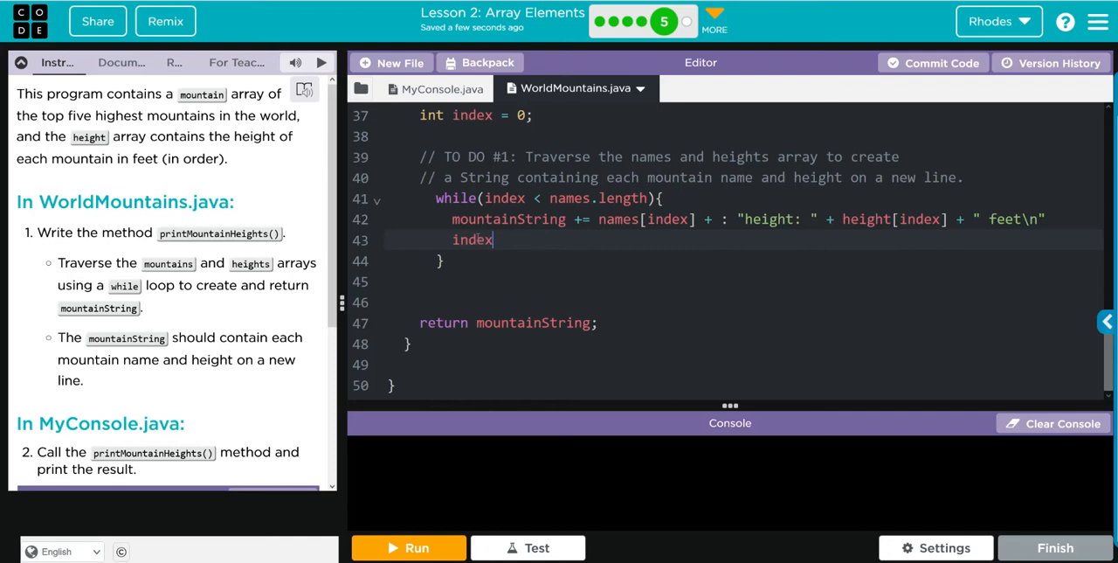
pyautogui.write('++')
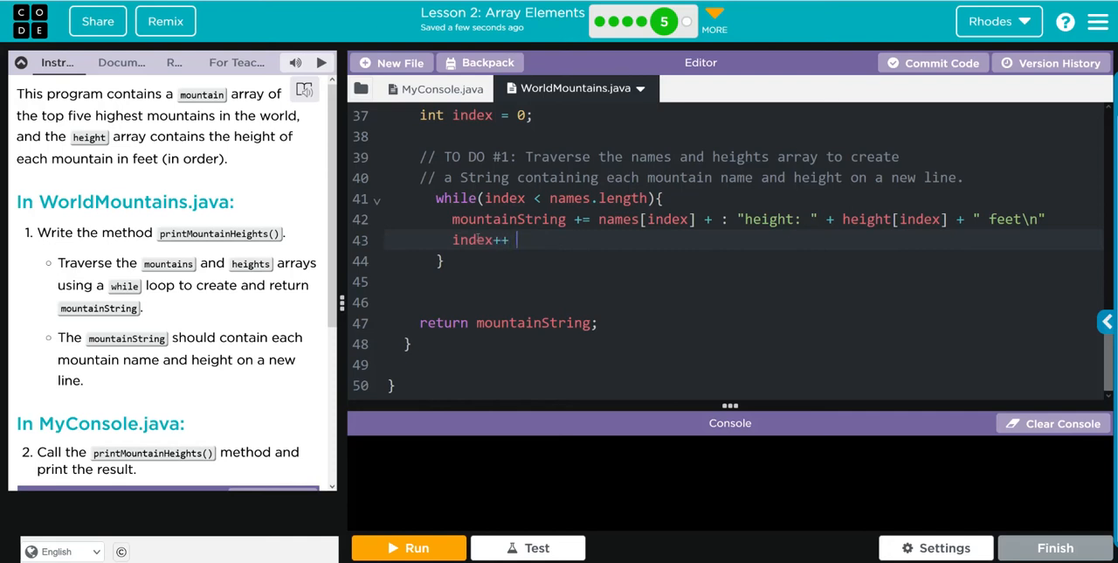
pyautogui.write('// index')
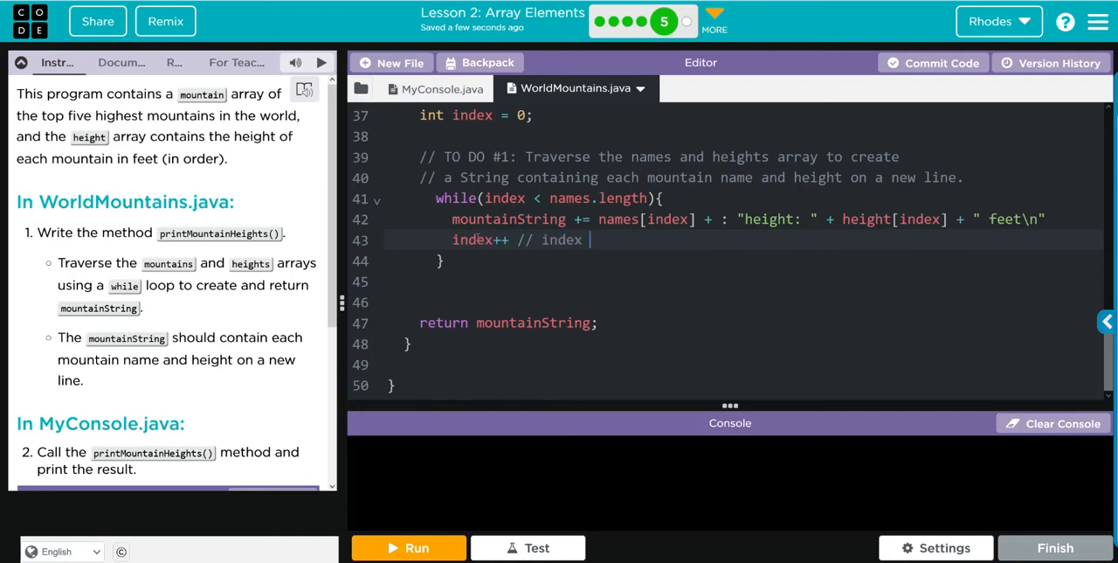
pyautogui.write('= index')
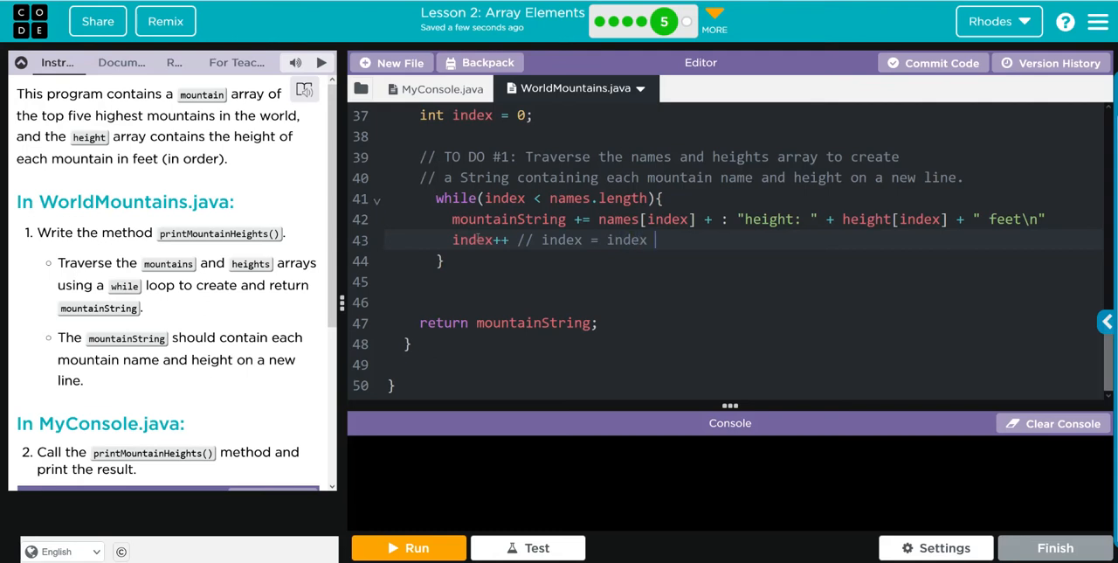
pyautogui.write('+ 1')
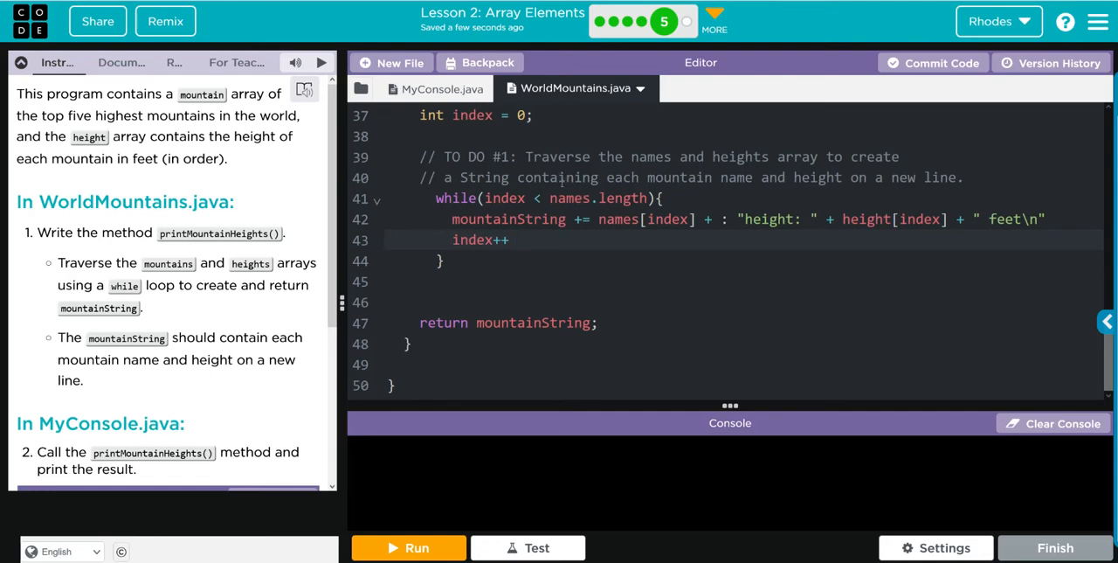
pyautogui.click(517, 239)
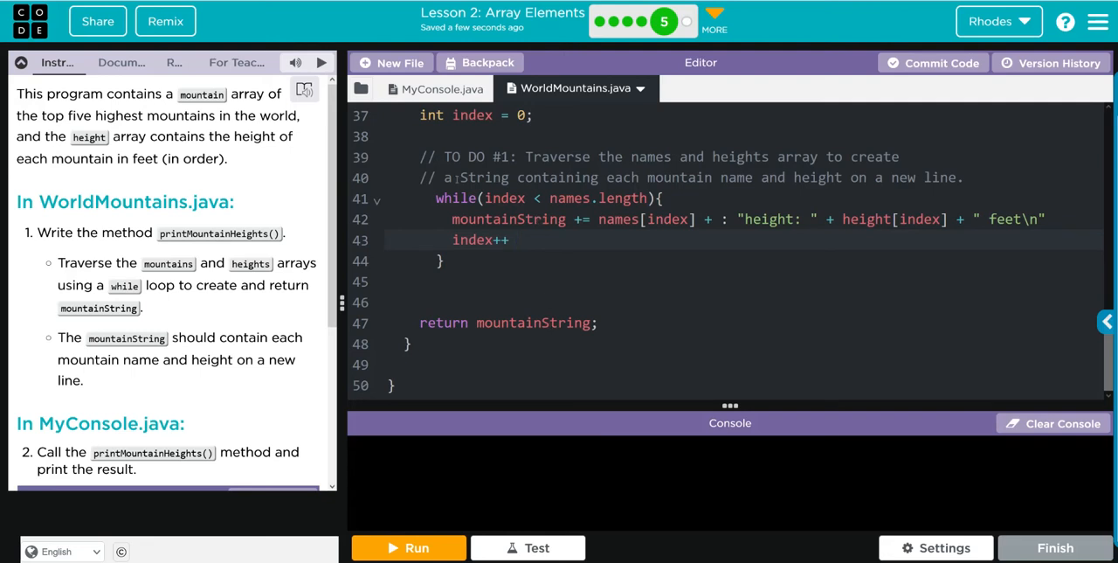
pyautogui.click(517, 240)
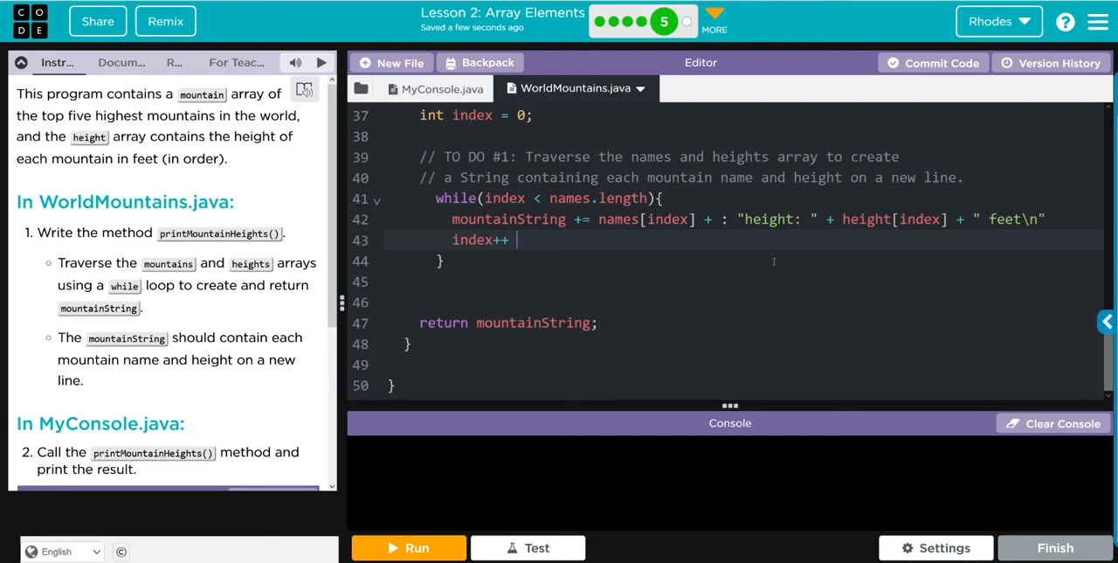
# In MyConsole.java write String mountainsInfo = topFive.printMountainHeights(); and System.out.println(mountainsInfo);
pyautogui.click(439, 87)
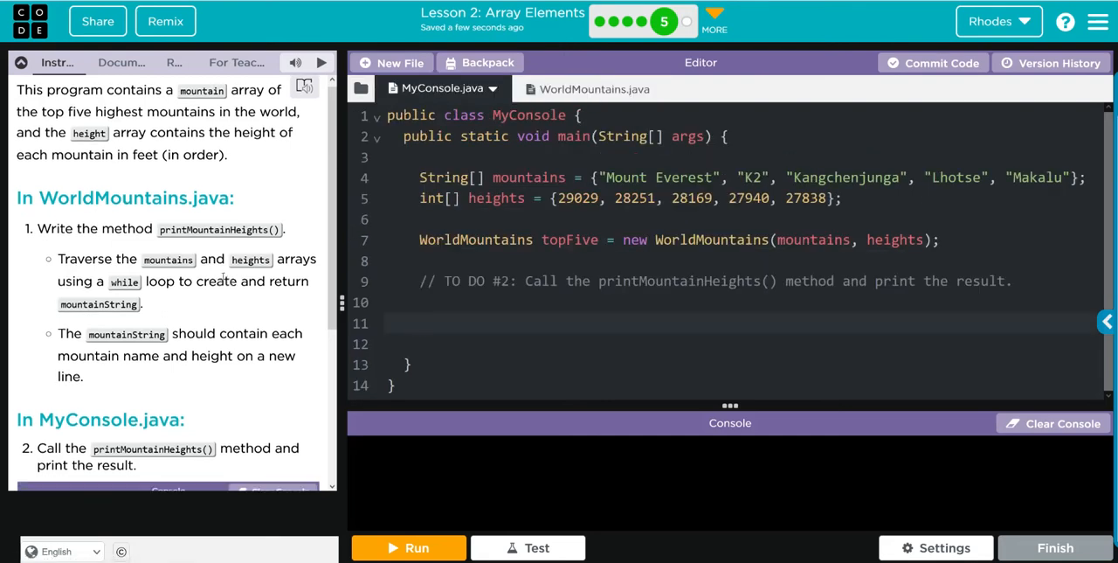
pyautogui.click(416, 549)
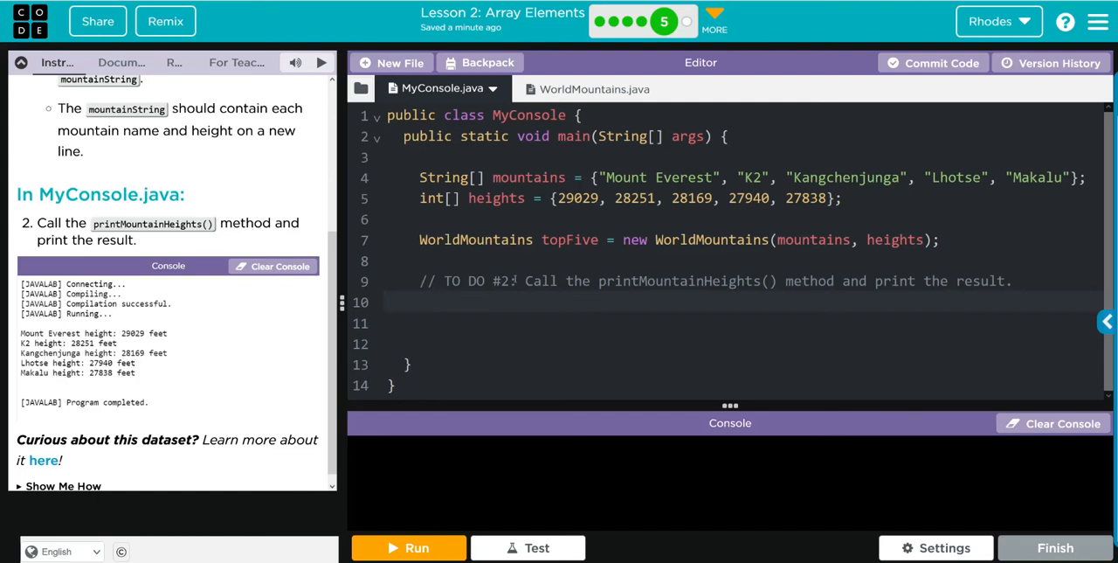
pyautogui.write('String')
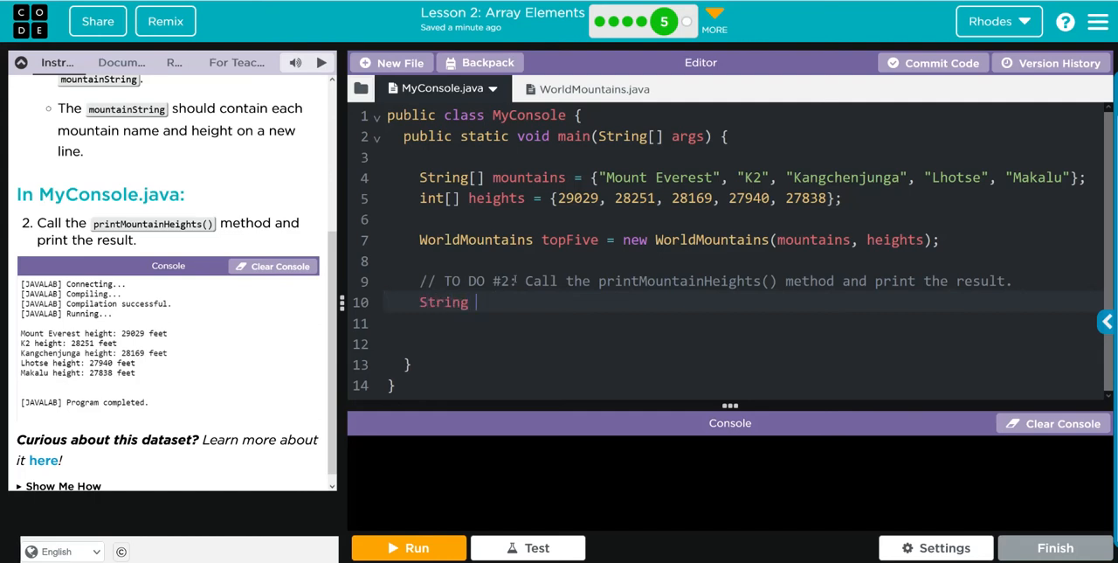
pyautogui.write('mount')
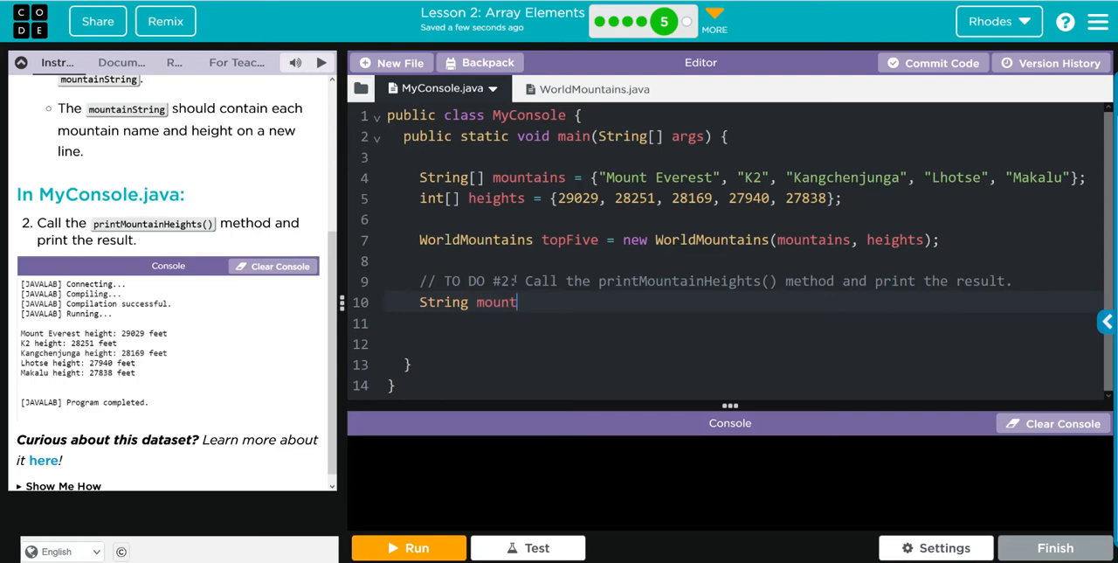
pyautogui.write('ainsI')
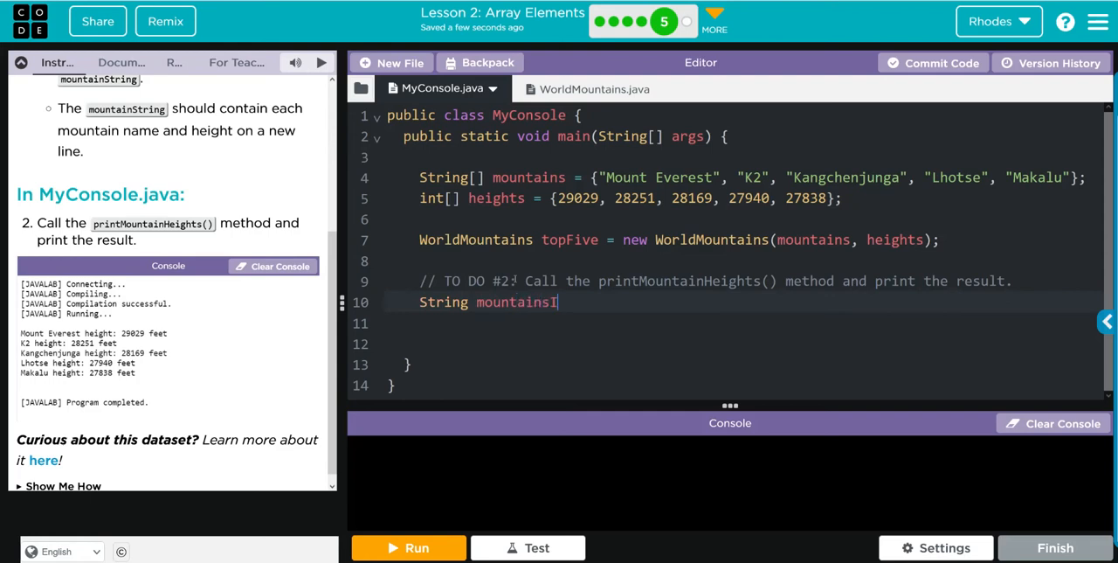
pyautogui.write('nfo =')
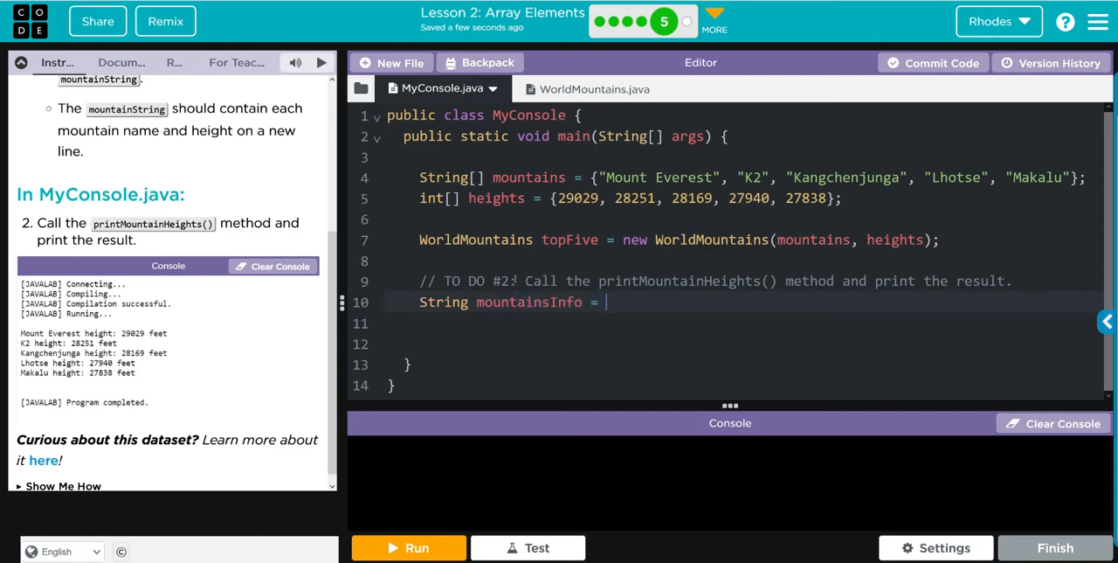
pyautogui.write('topFix')
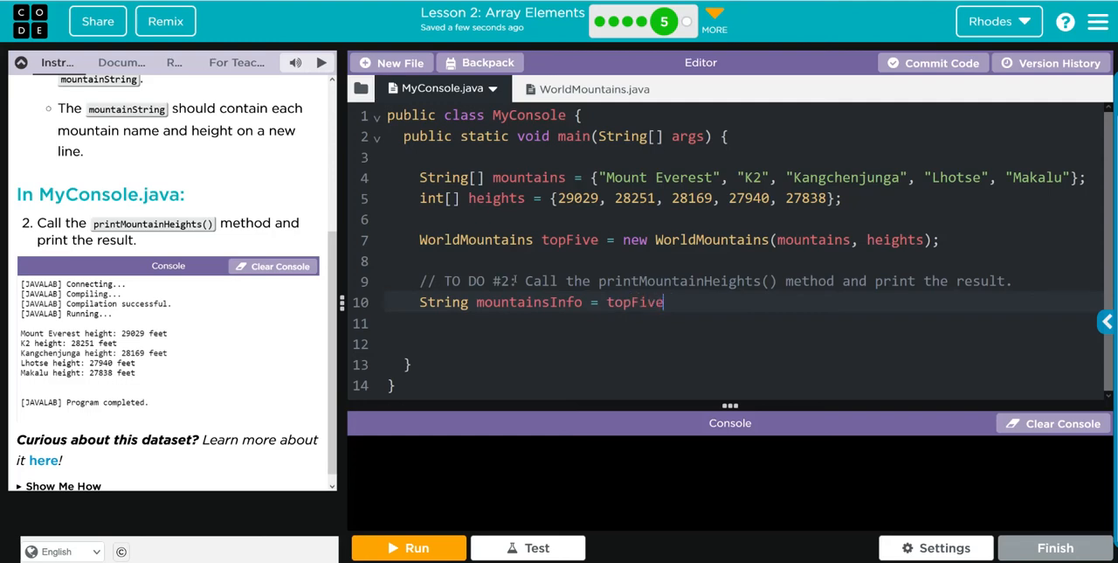
pyautogui.write('.prin')
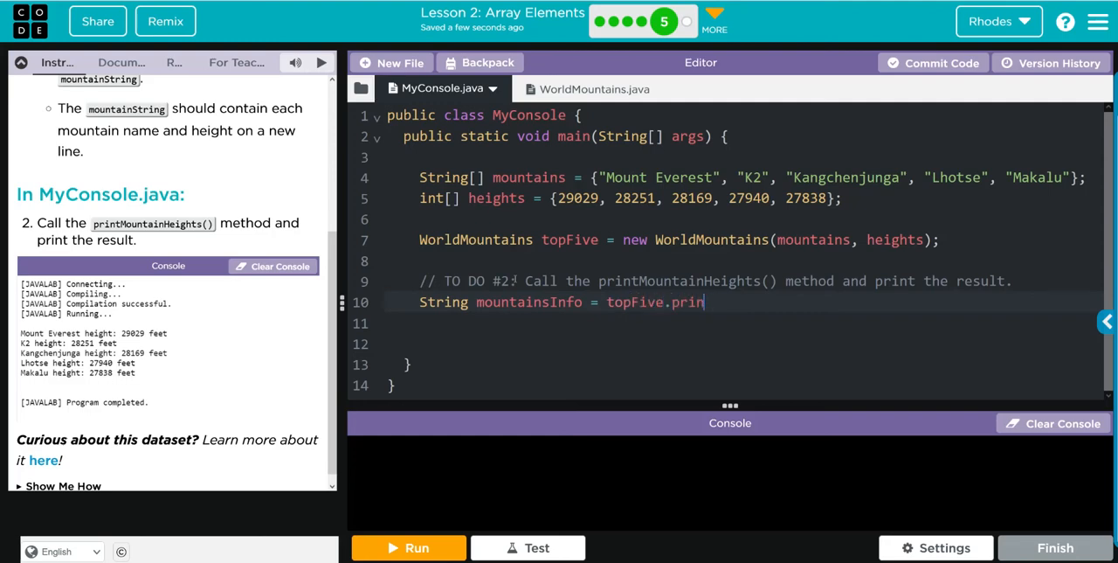
pyautogui.write('tMountain')
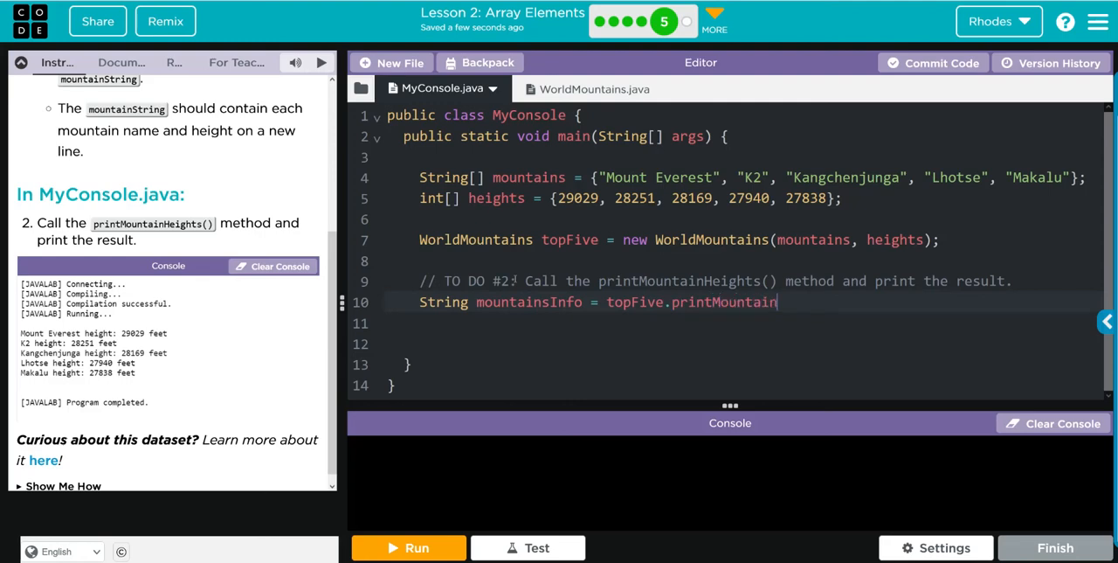
pyautogui.write('Heights)')
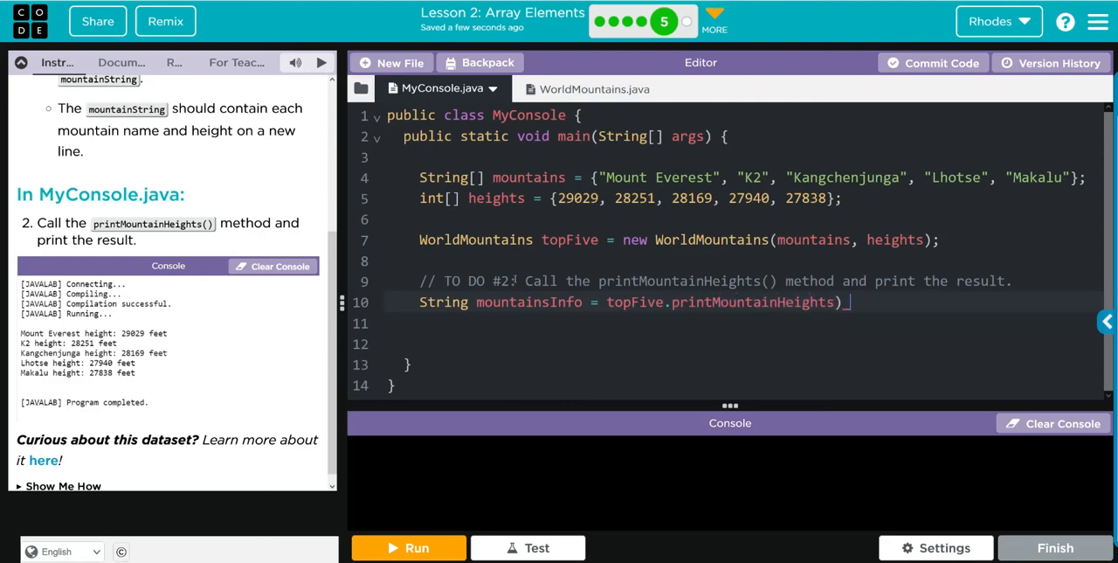
pyautogui.write('(')
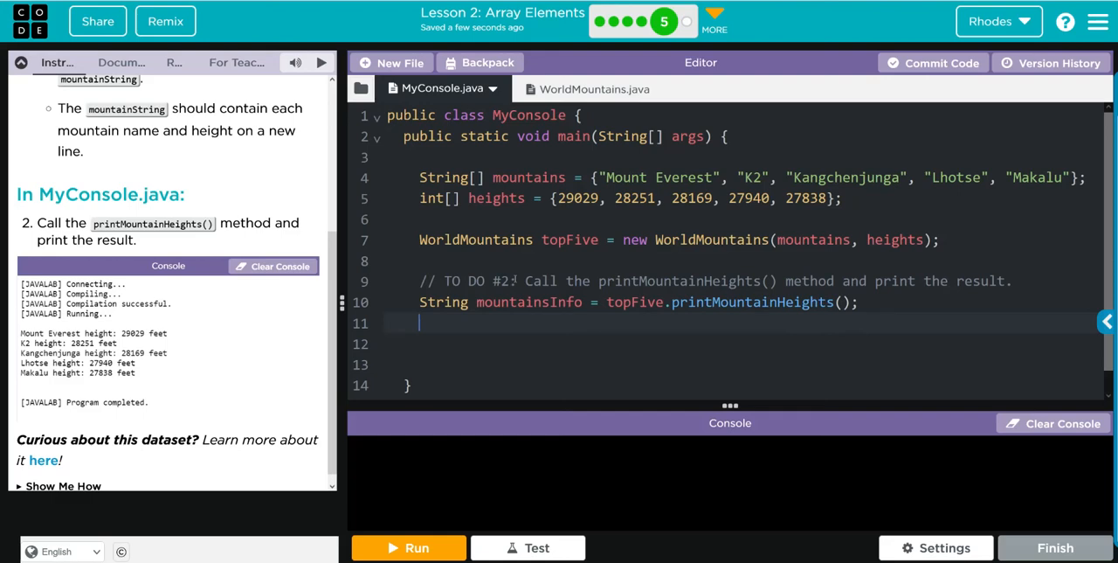
pyautogui.write('System.out.println(')
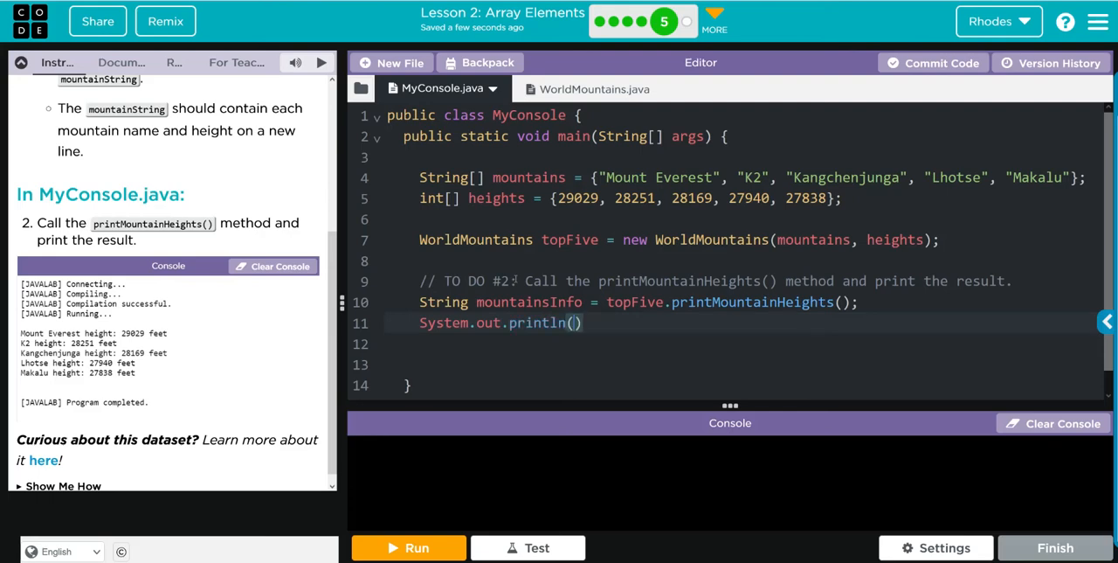
pyautogui.write('mountainsInfo')
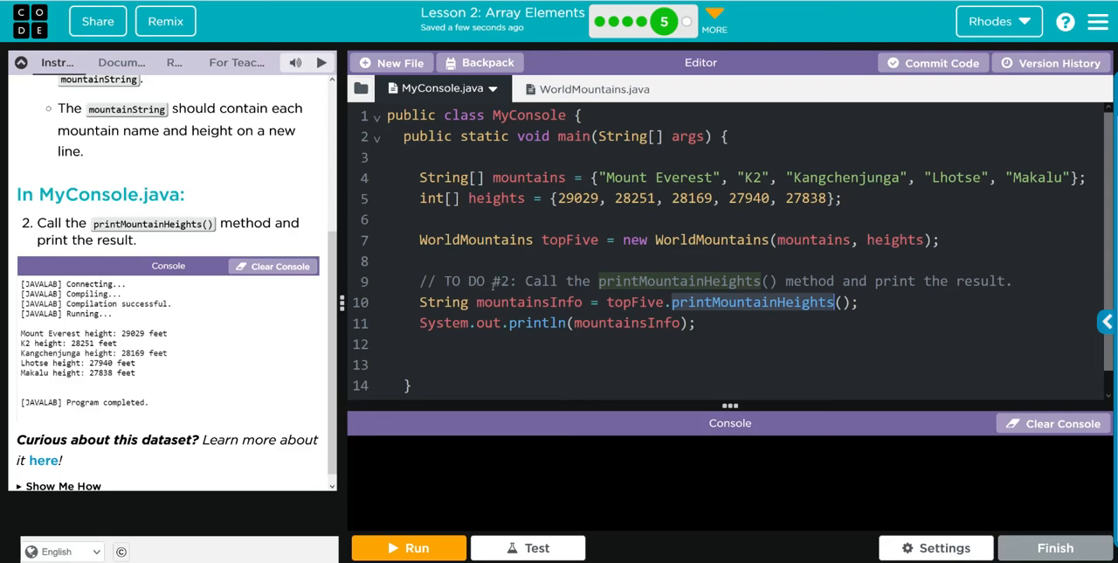
pyautogui.click(574, 87)
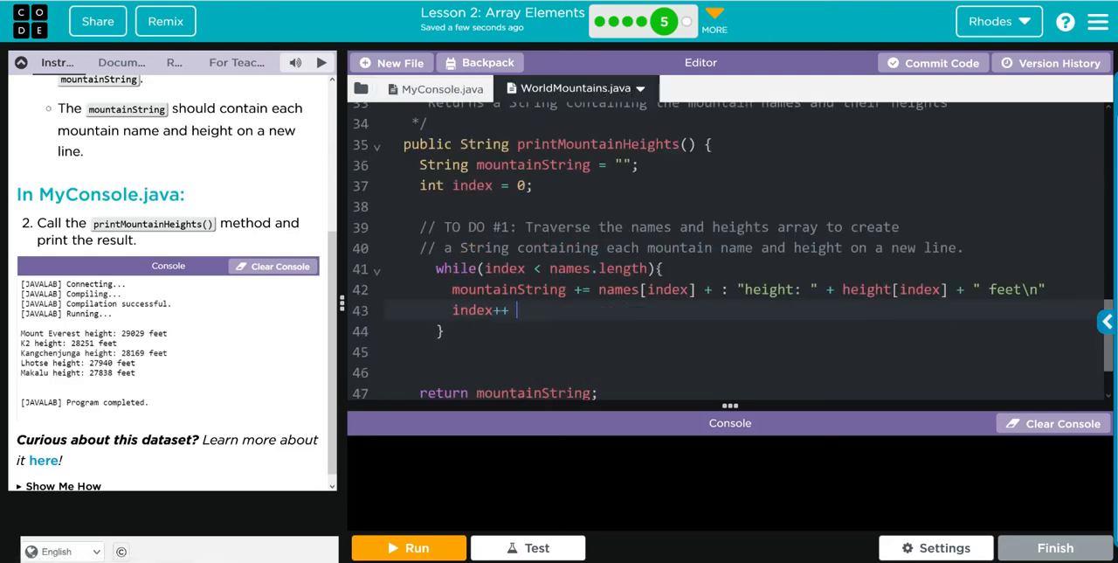
pyautogui.scroll(-3)
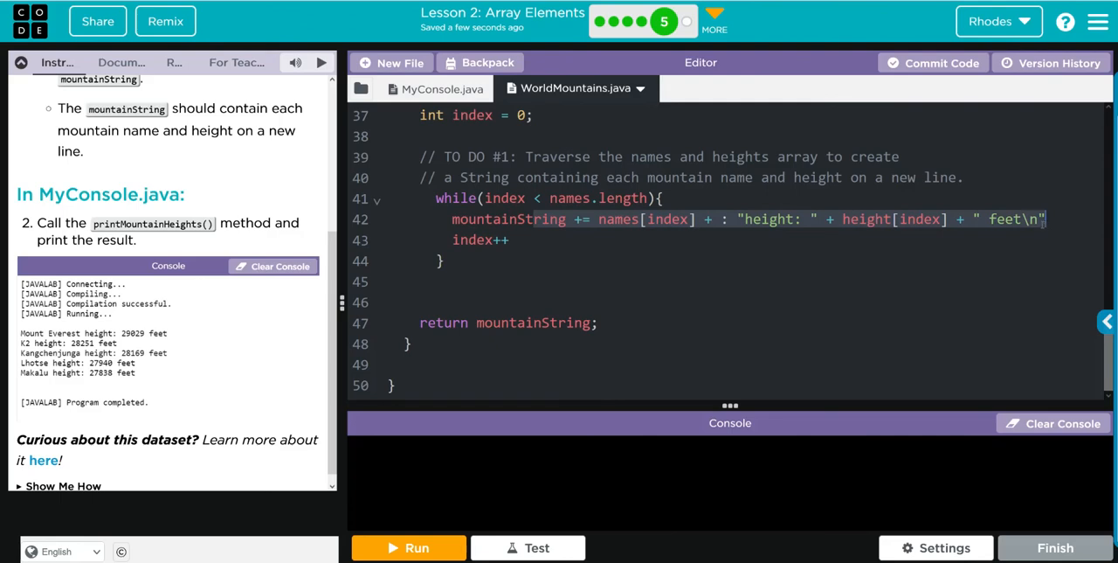
pyautogui.click(441, 88)
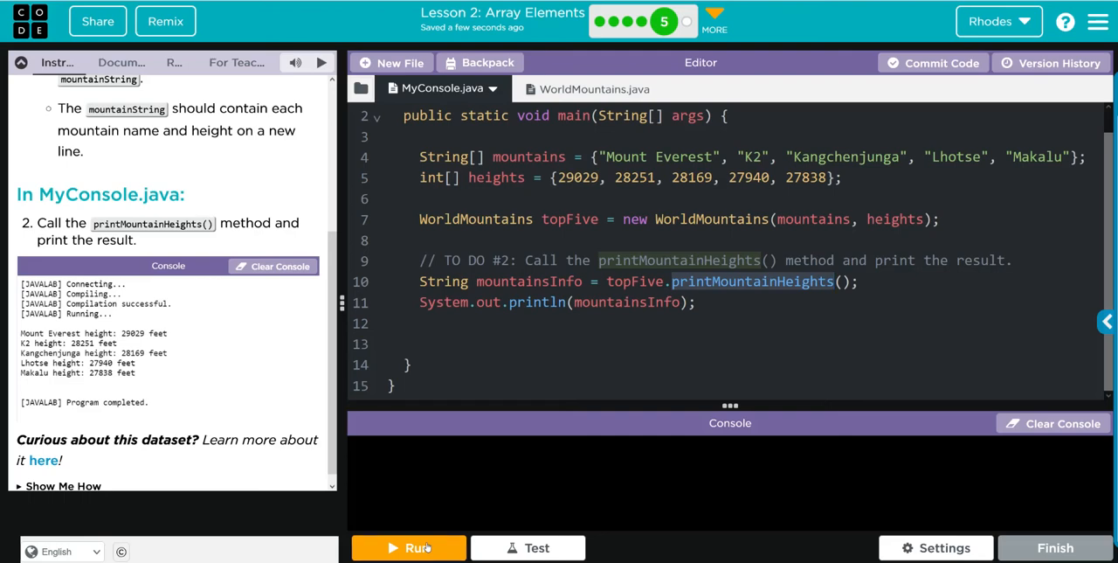
# Run, then add the missing semicolons after index++ (line 43) and the string line (line 42), rerunning between fixes
pyautogui.click(409, 547)
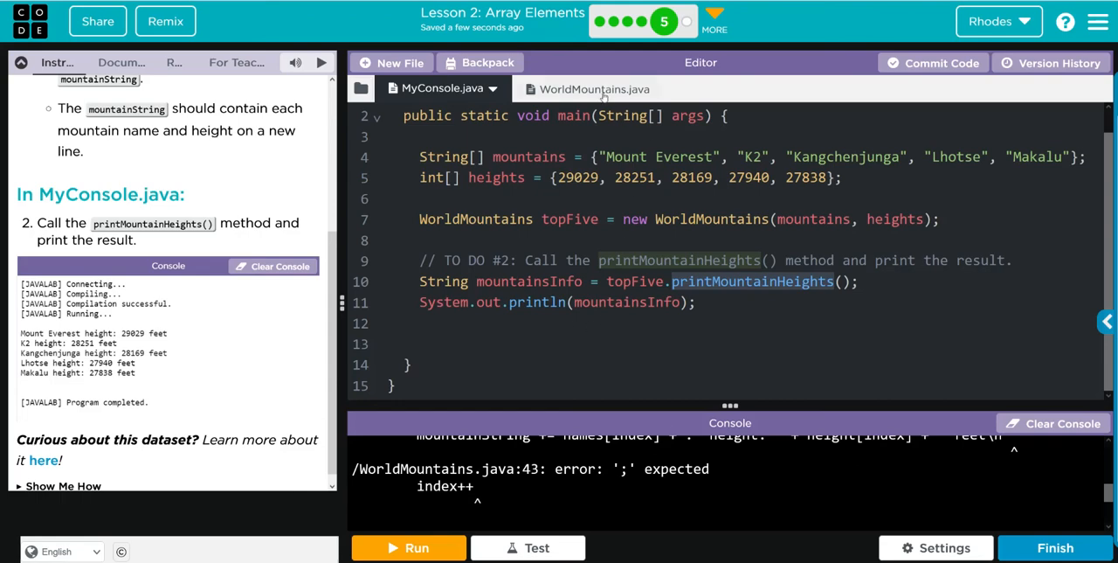
pyautogui.click(594, 88)
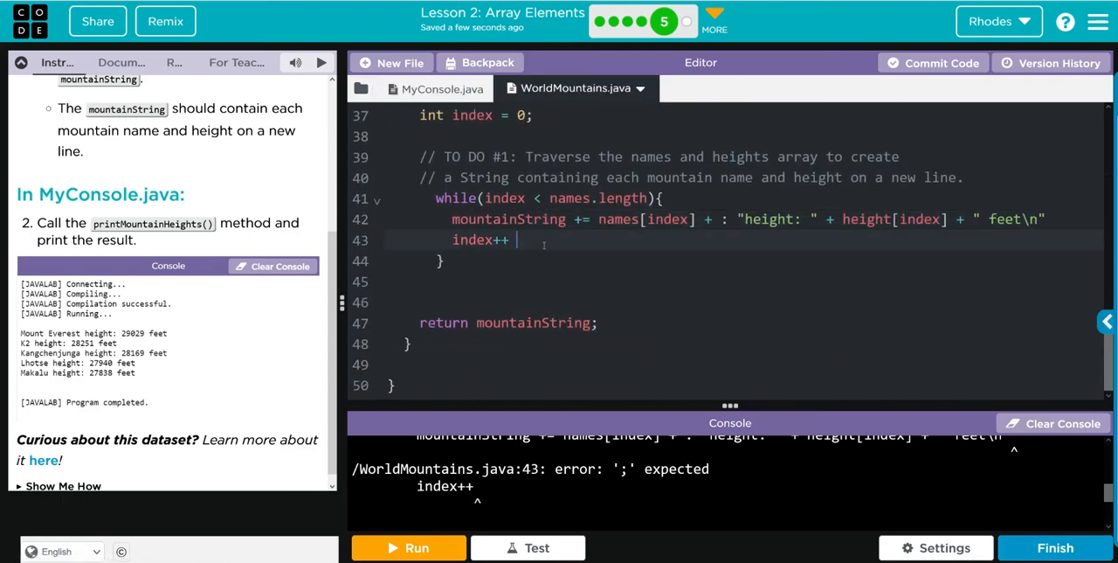
pyautogui.write(';')
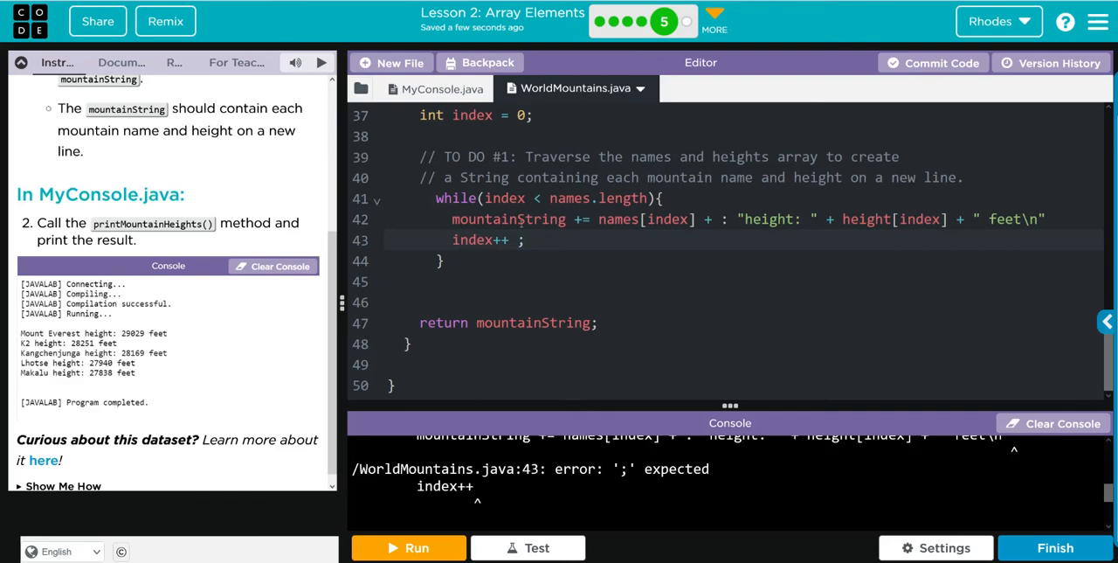
pyautogui.click(440, 88)
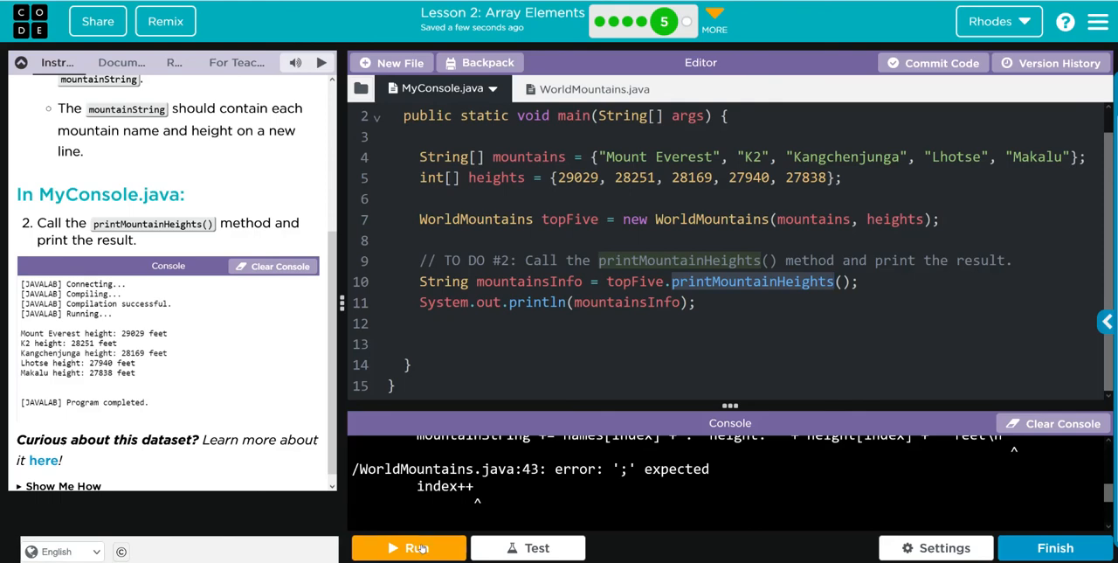
pyautogui.click(409, 547)
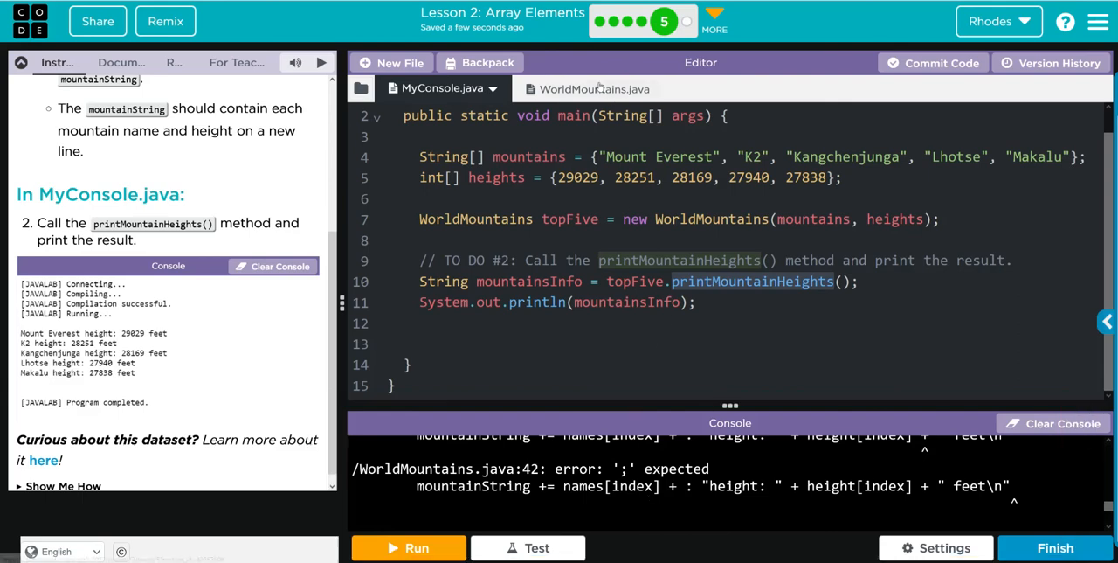
pyautogui.click(573, 87)
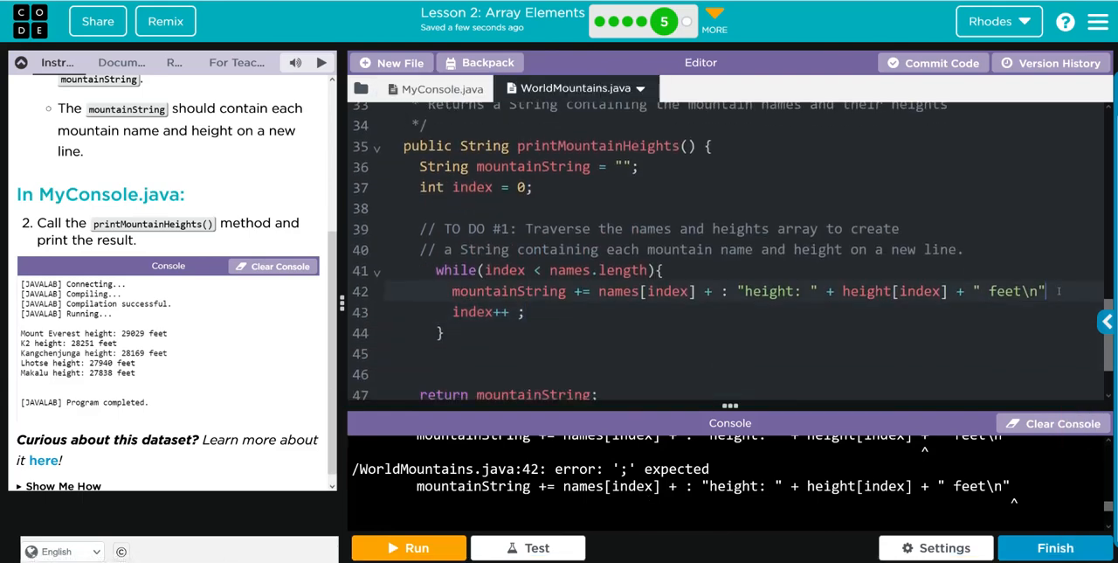
pyautogui.write(';')
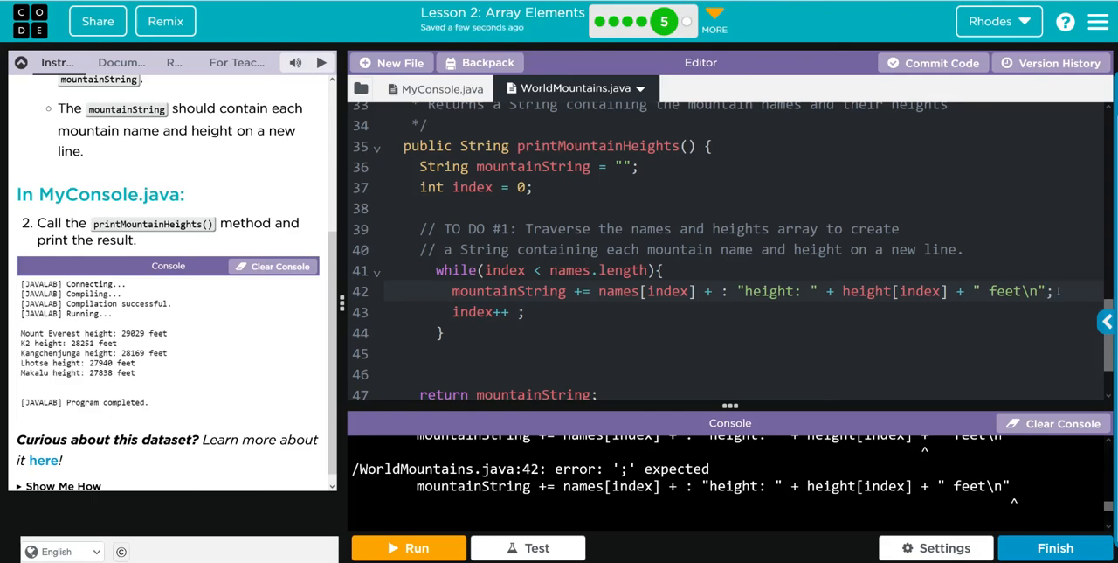
pyautogui.click(440, 88)
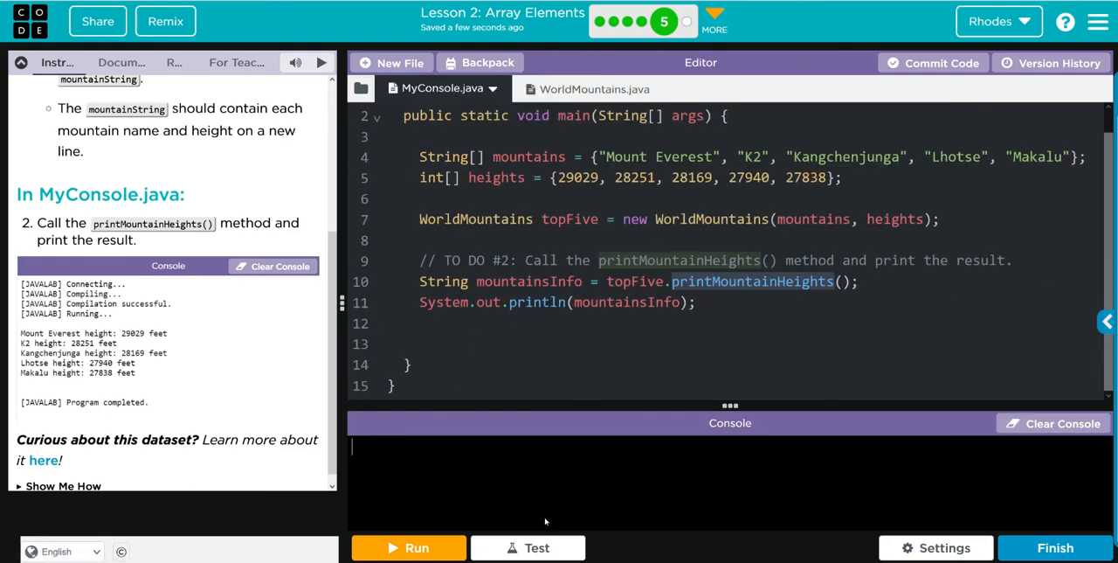
# Delete the stray ':' on line 42 and change height[index] to heights[index], clearing console output between runs
pyautogui.click(408, 549)
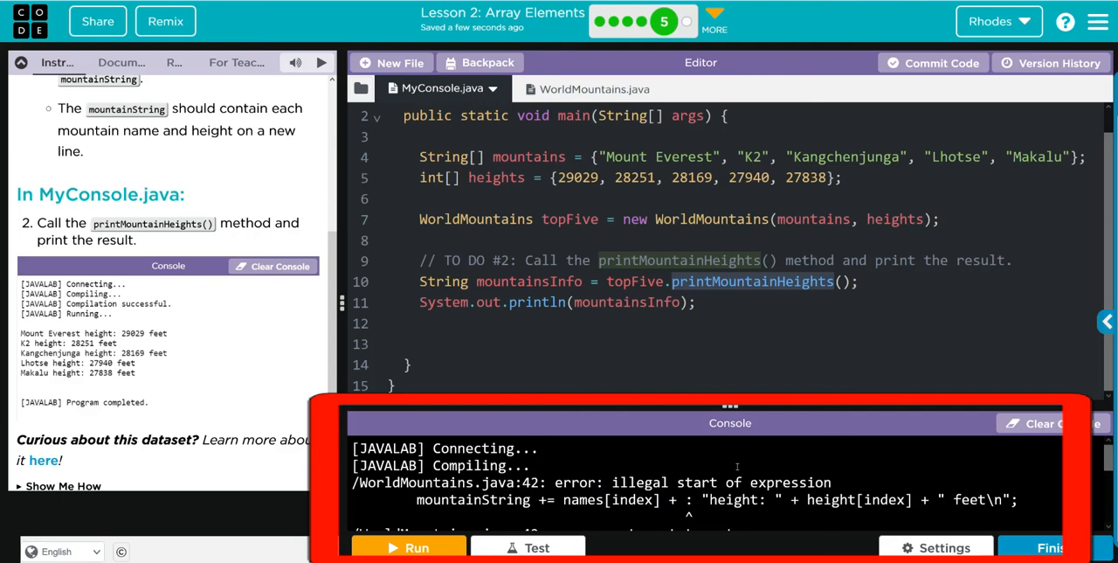
pyautogui.click(575, 87)
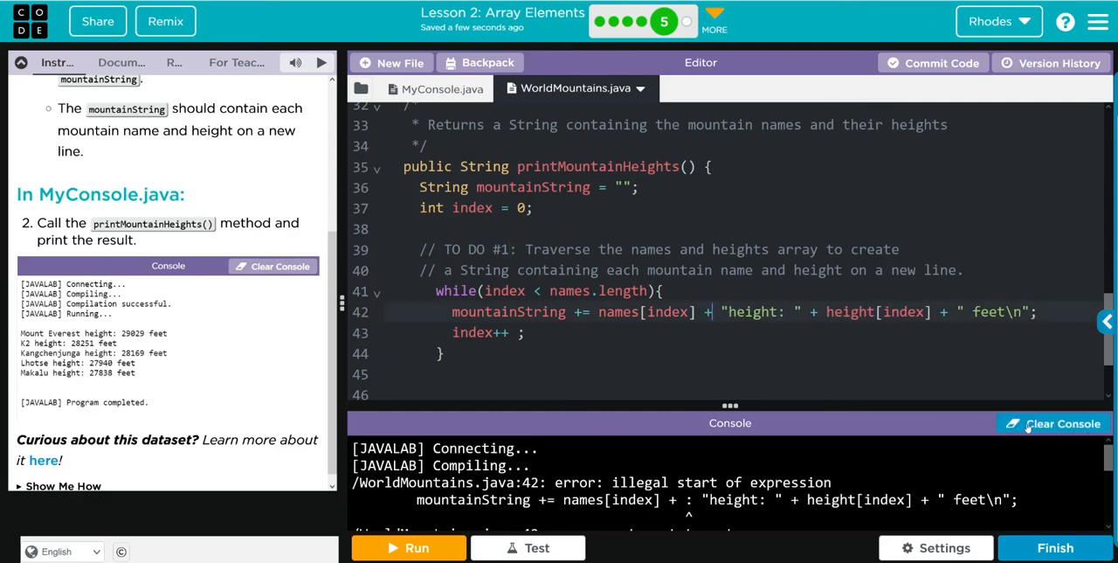
pyautogui.click(1052, 423)
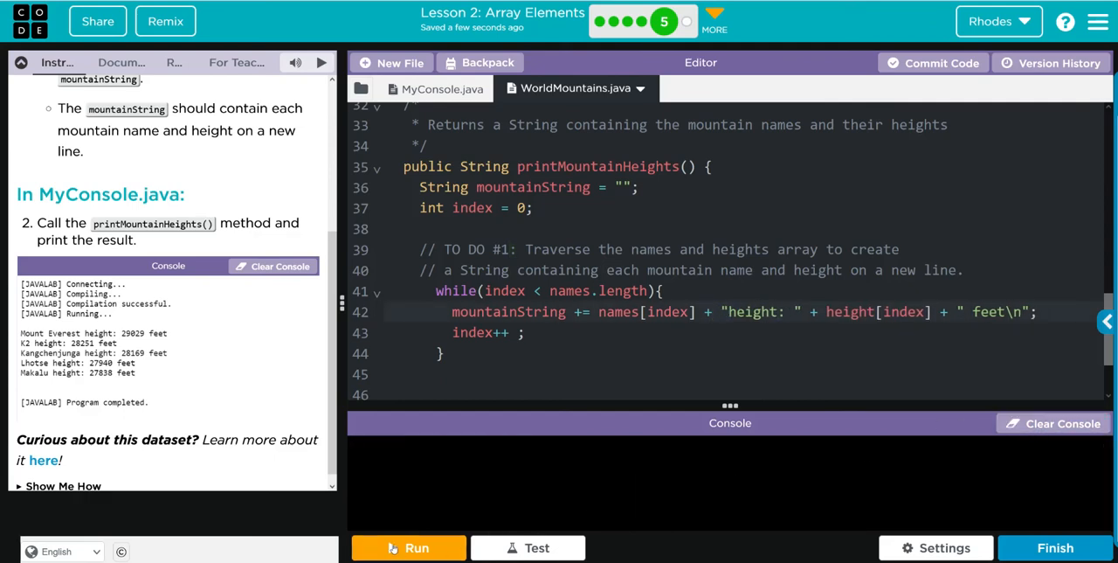
pyautogui.click(416, 547)
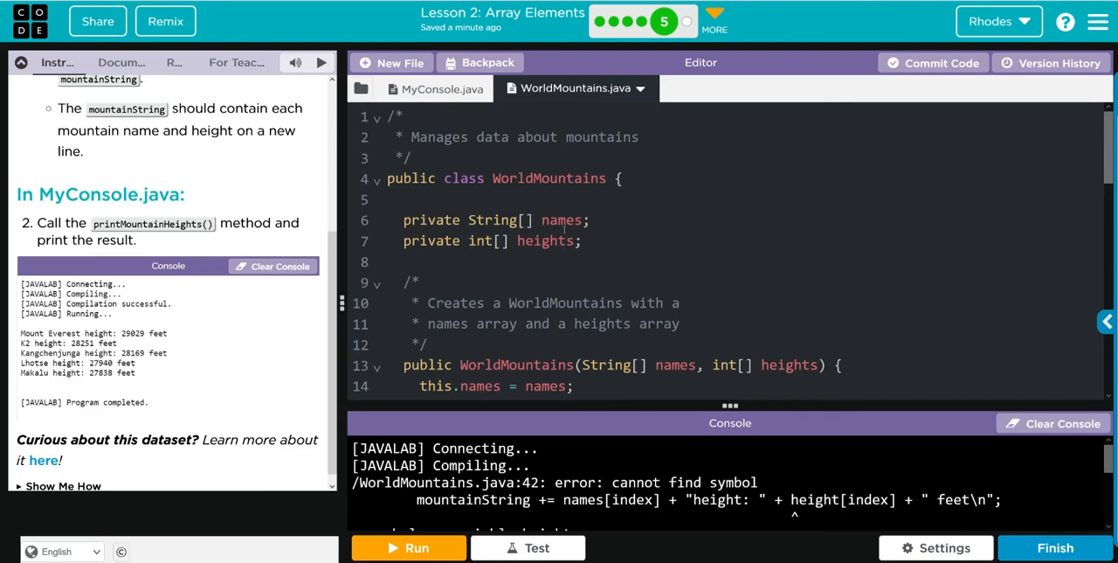
pyautogui.scroll(-3)
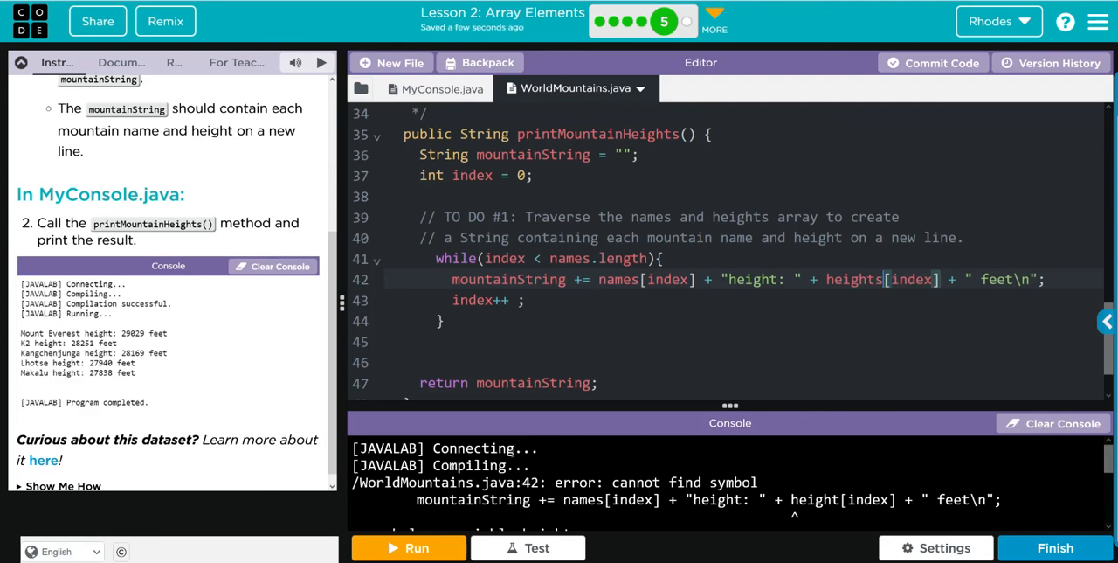
pyautogui.click(409, 547)
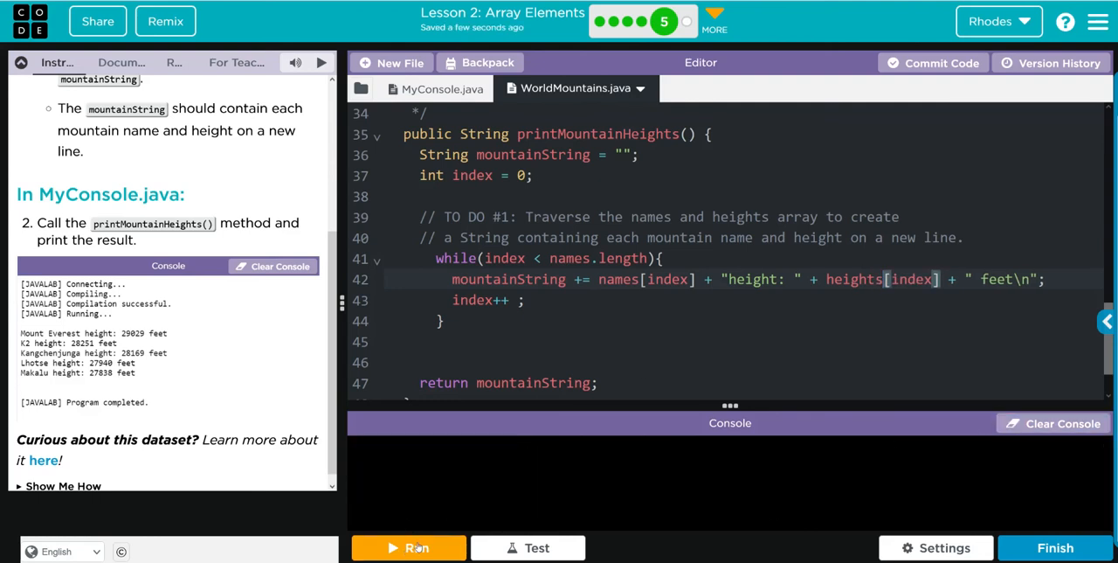
# Run the corrected program so the console lists the five mountains with heights in feet
pyautogui.click(409, 547)
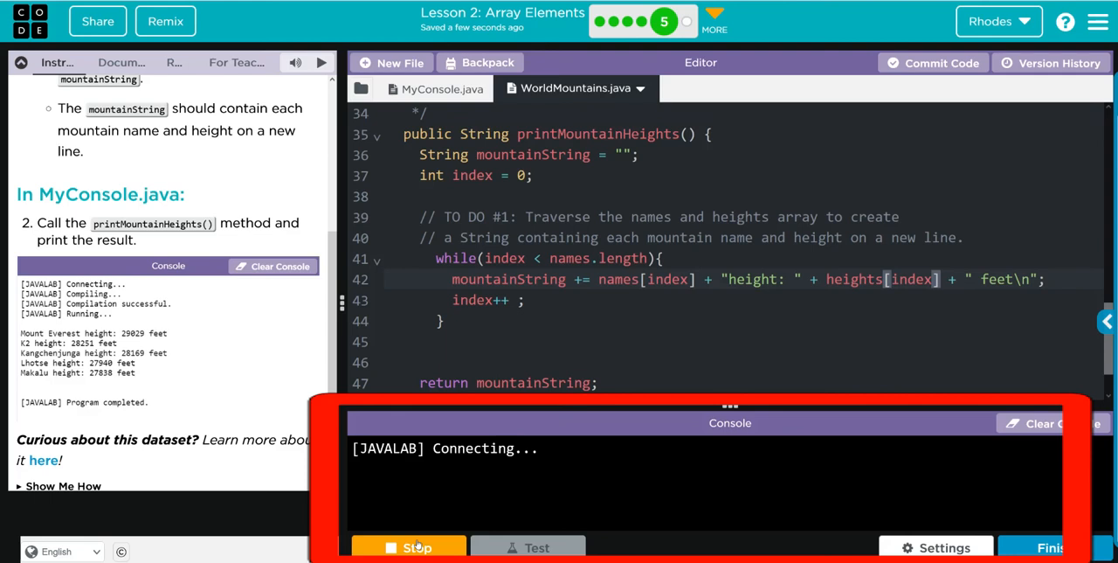
pyautogui.click(409, 547)
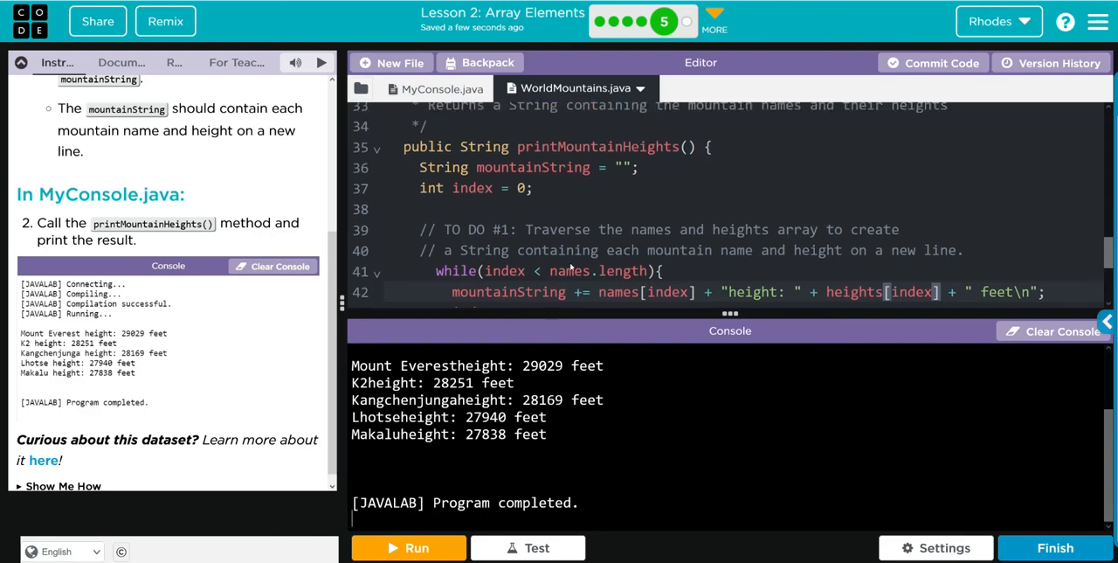
pyautogui.click(440, 88)
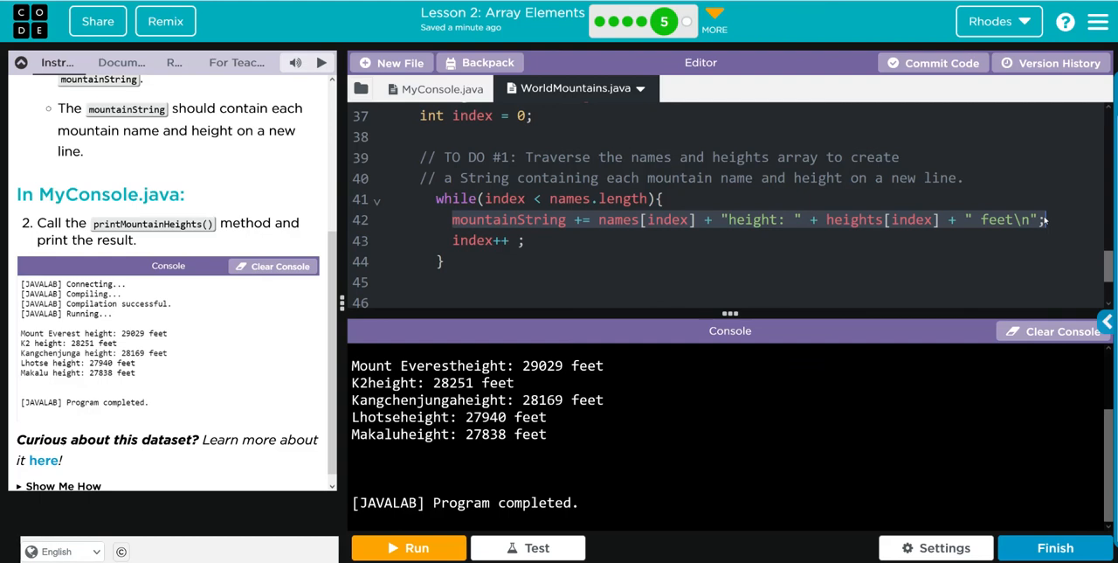
pyautogui.moveTo(1003, 180)
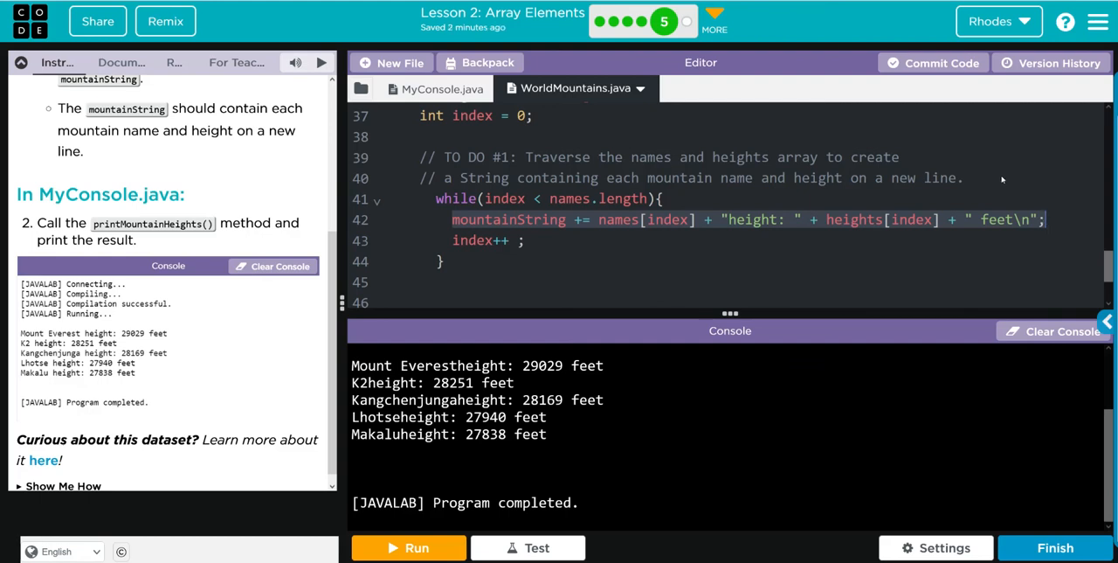